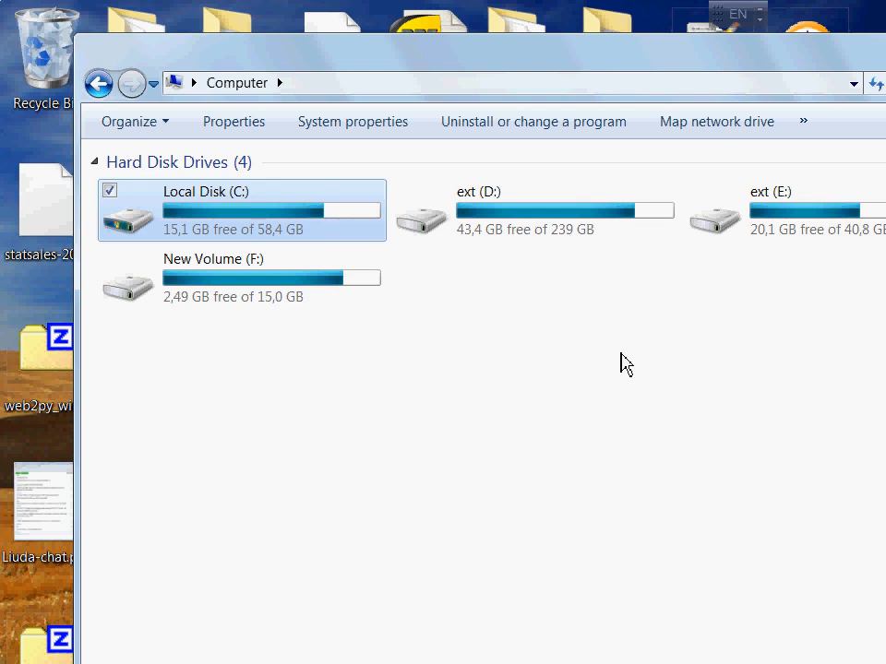
pyautogui.moveTo(653, 367)
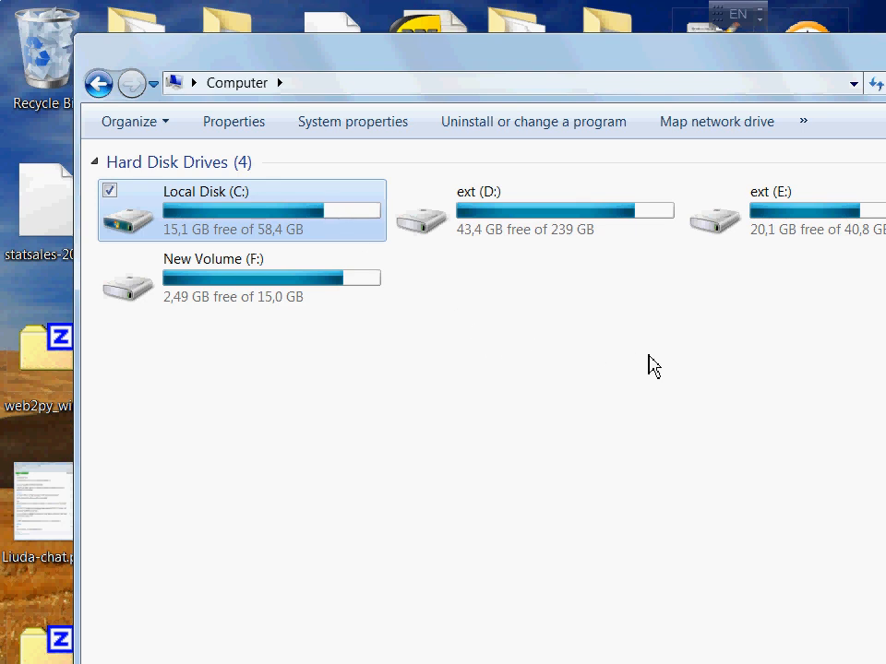
pyautogui.moveTo(395, 308)
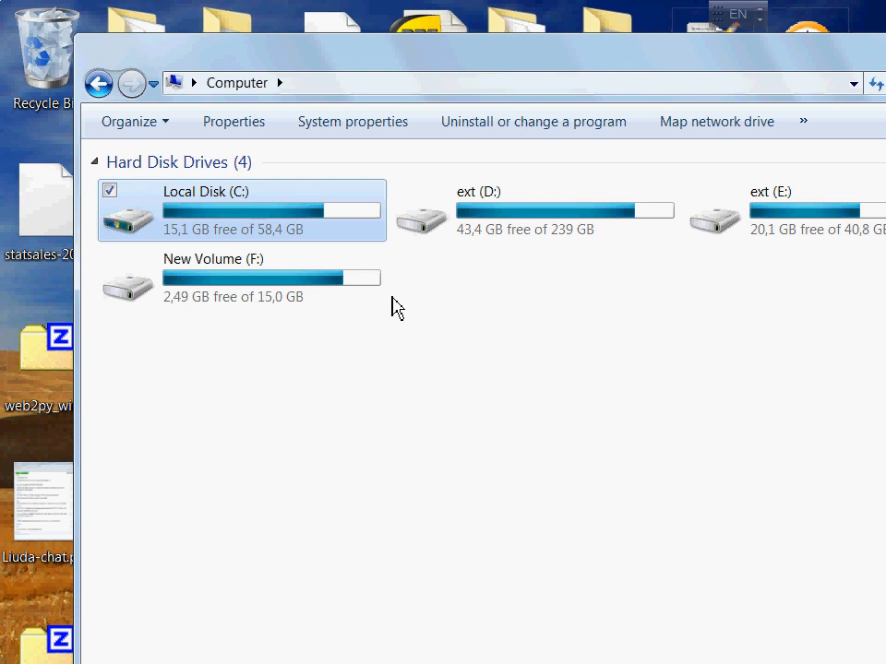
pyautogui.moveTo(711, 283)
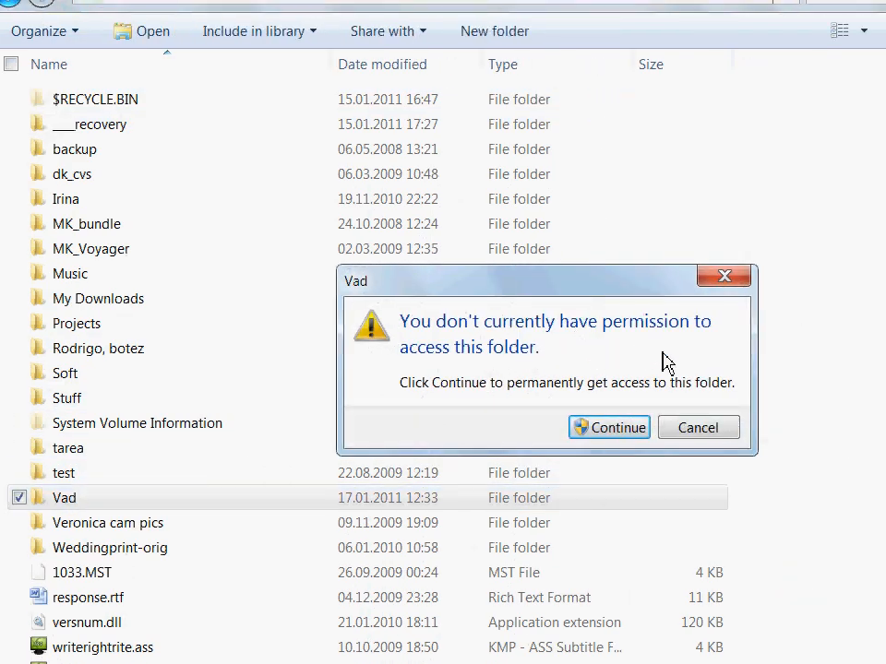
# Dismiss the Vad access warning, open Projects, then return to the ext (E:) root.
pyautogui.click(608, 428)
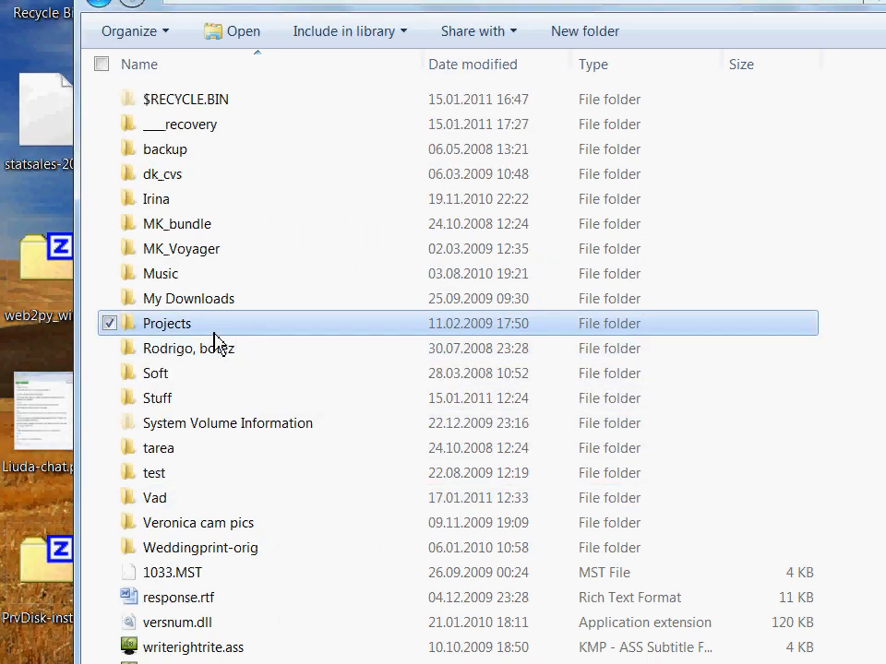
pyautogui.doubleClick(167, 323)
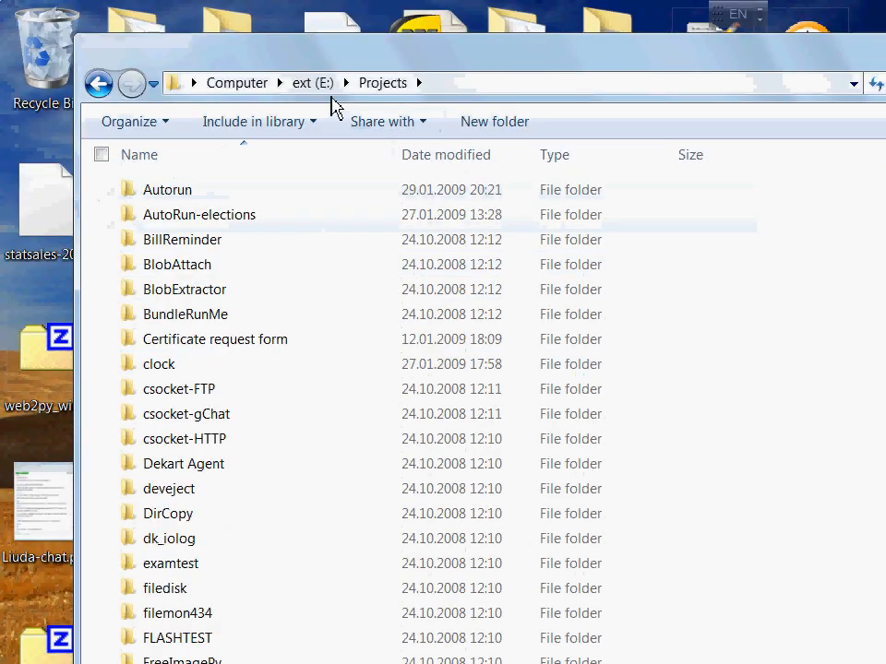
pyautogui.click(312, 82)
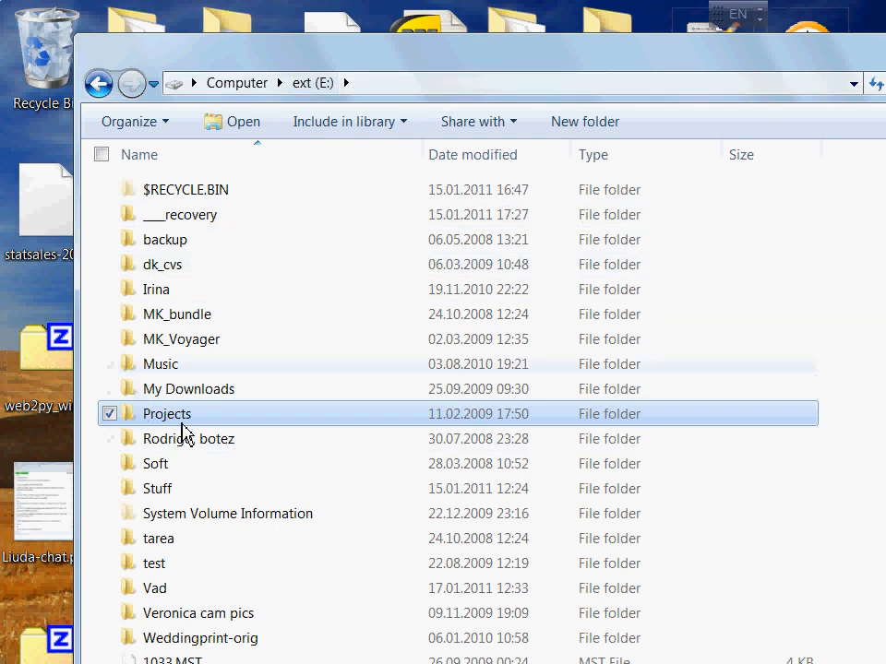
pyautogui.rightClick(167, 414)
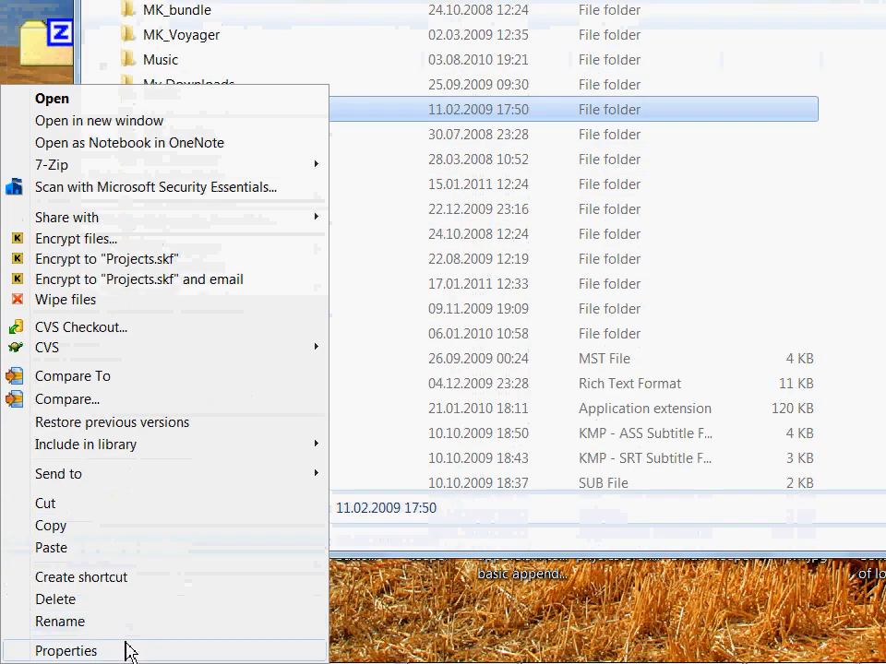
pyautogui.click(65, 650)
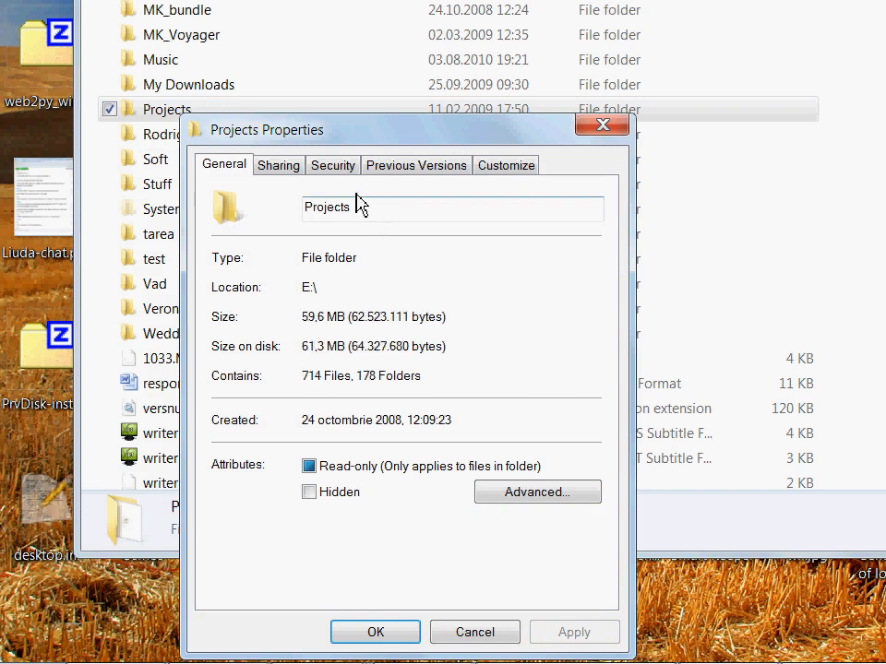
pyautogui.click(332, 165)
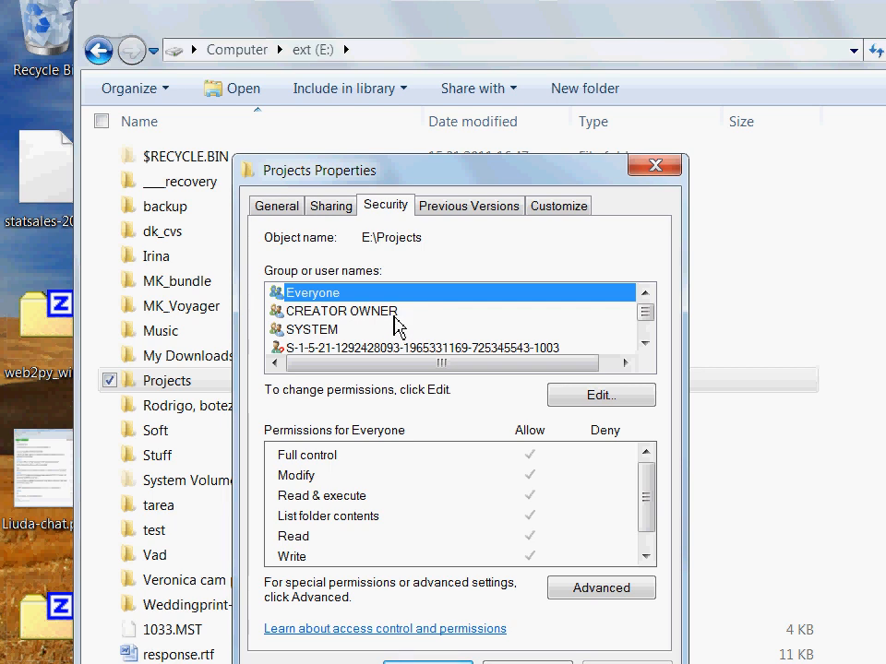
pyautogui.moveTo(300, 300)
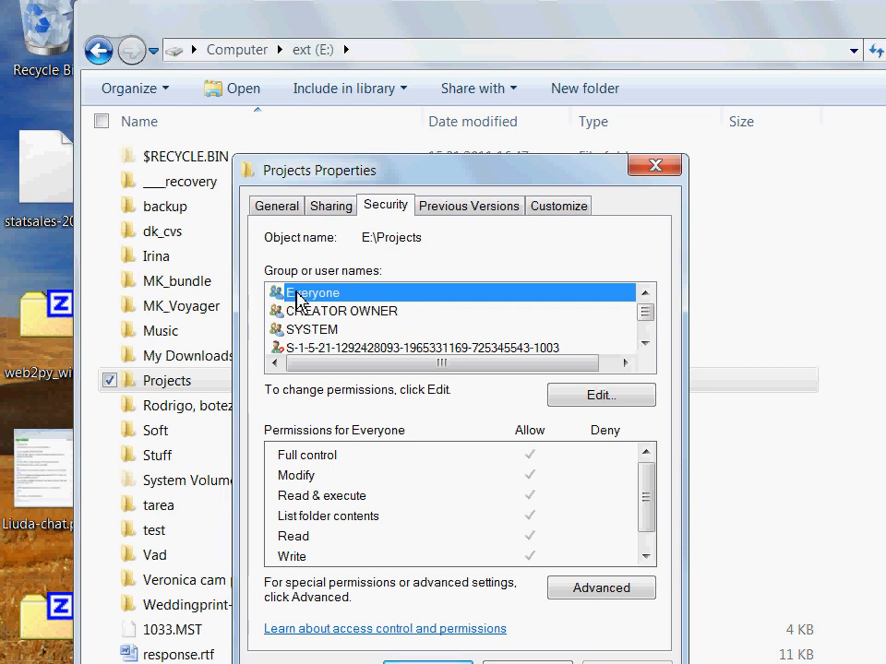
pyautogui.moveTo(469, 484)
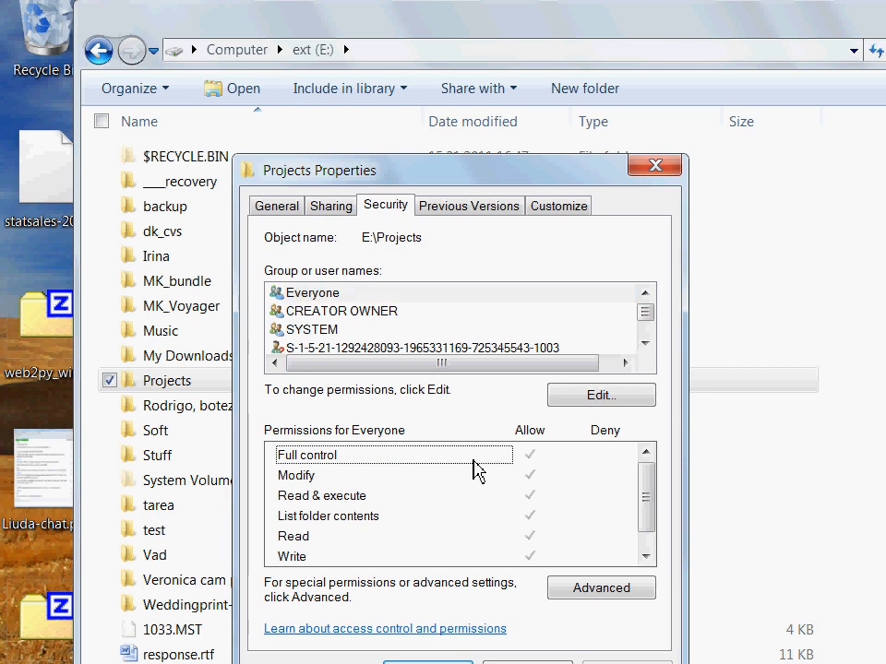
pyautogui.moveTo(320, 298)
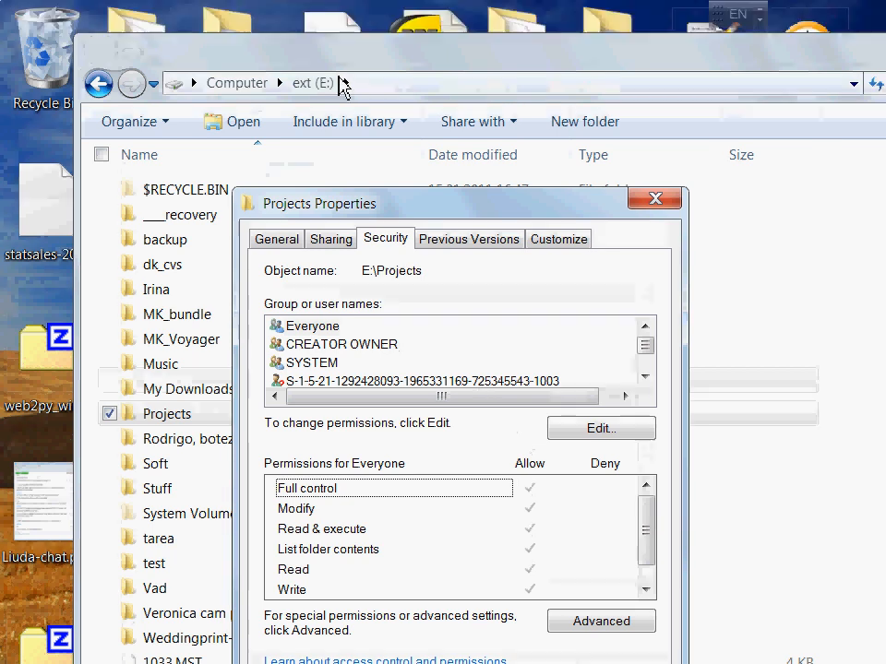
pyautogui.moveTo(415, 290)
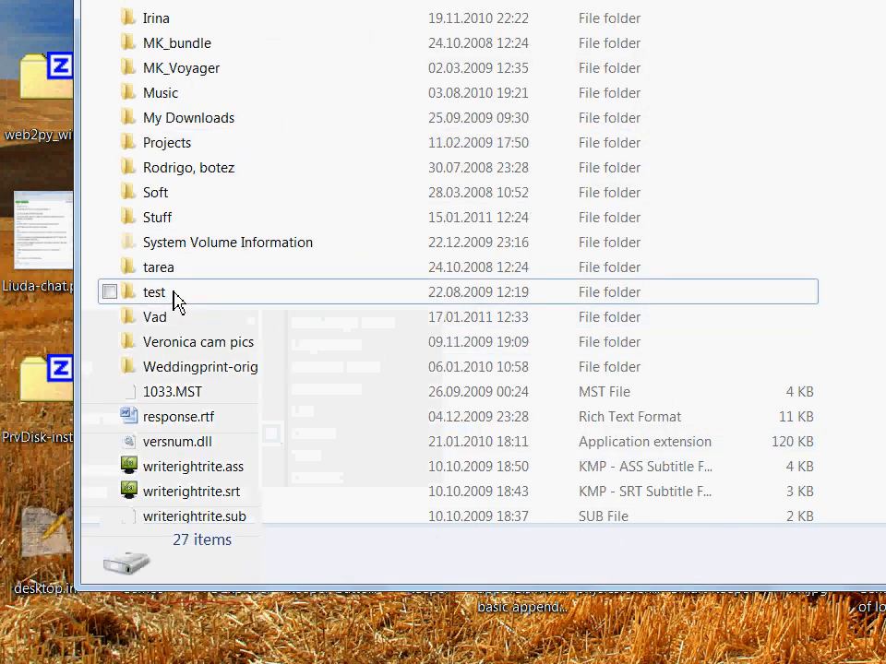
pyautogui.rightClick(155, 317)
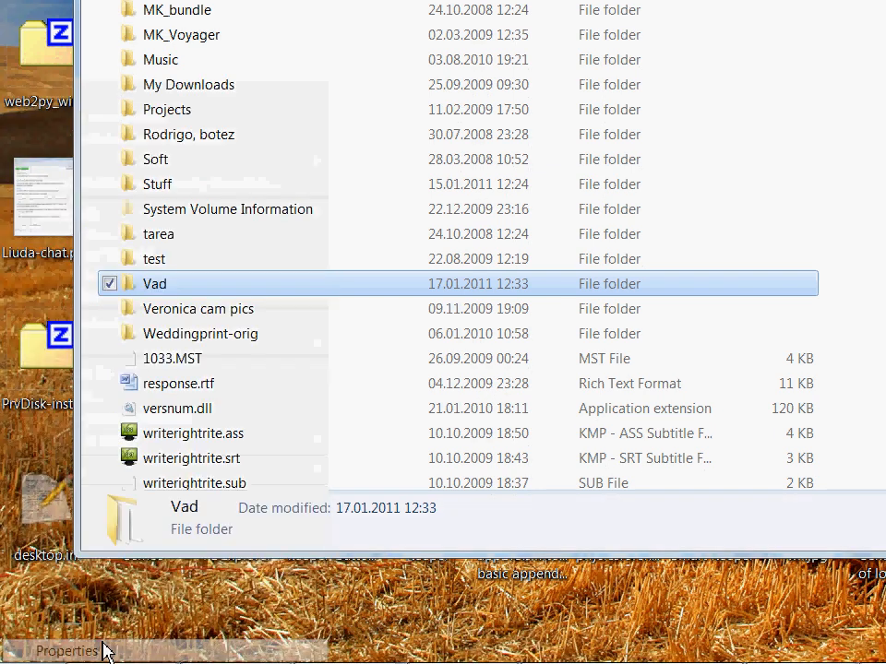
pyautogui.click(66, 651)
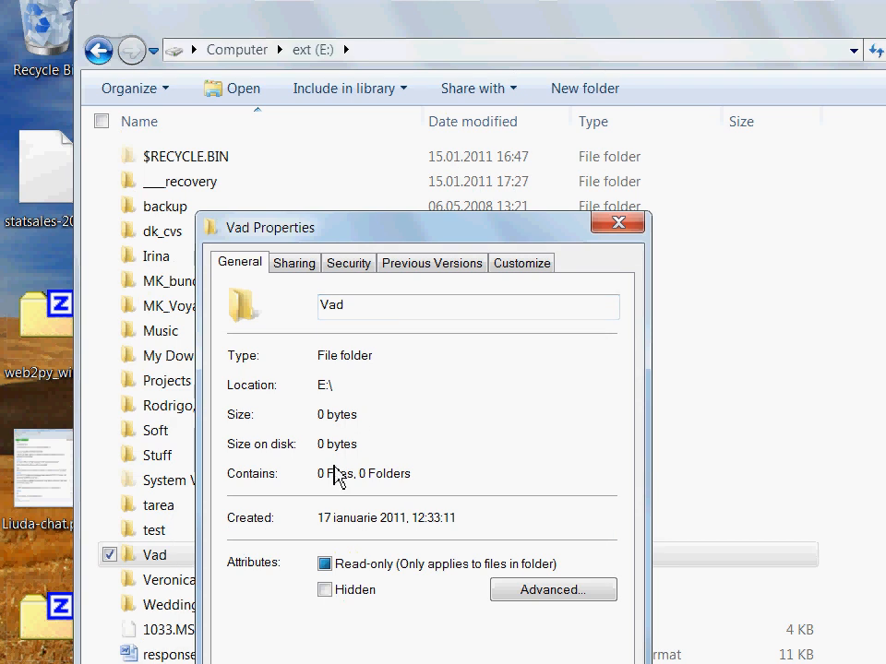
pyautogui.moveTo(355, 281)
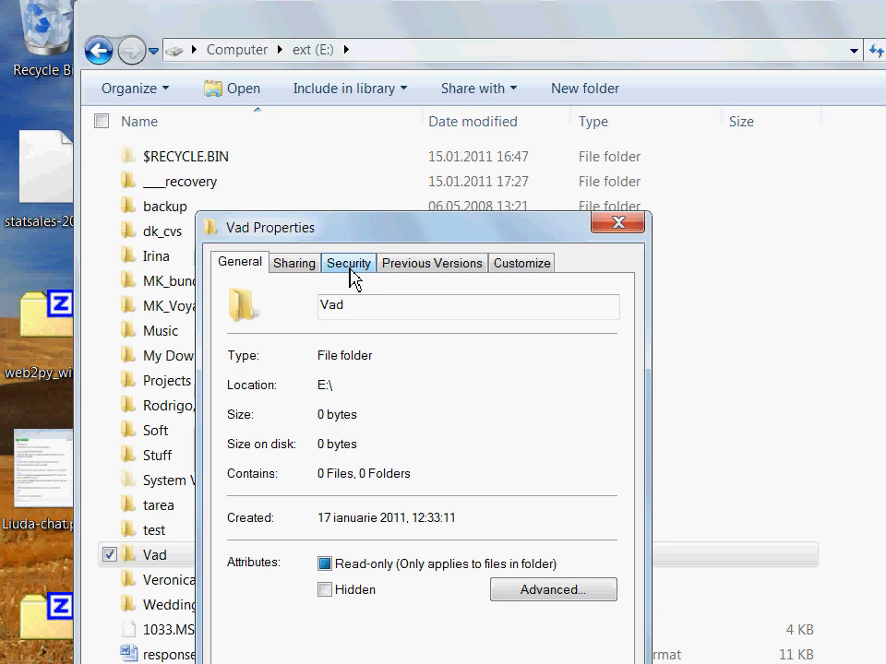
pyautogui.click(348, 262)
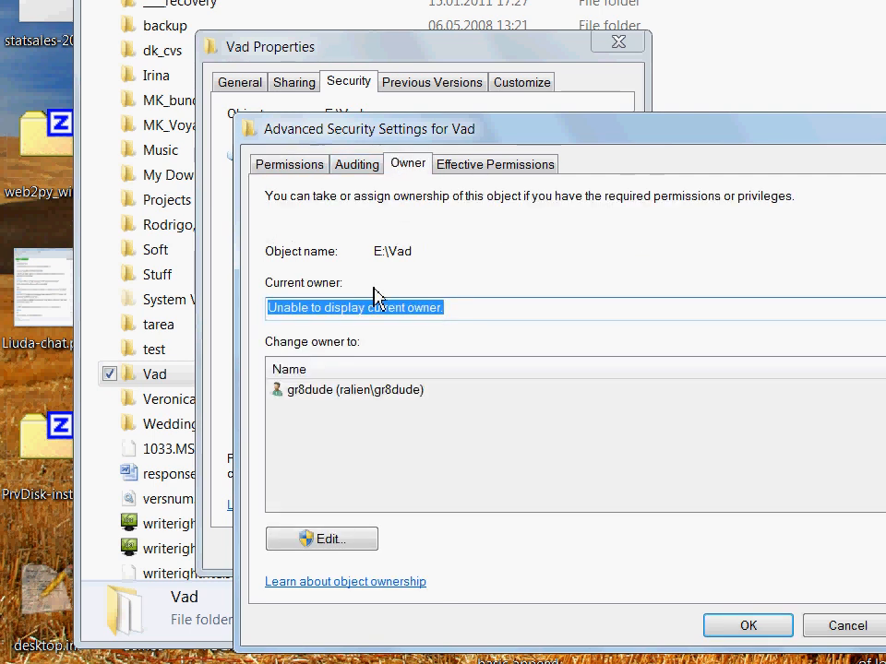
pyautogui.moveTo(498, 208)
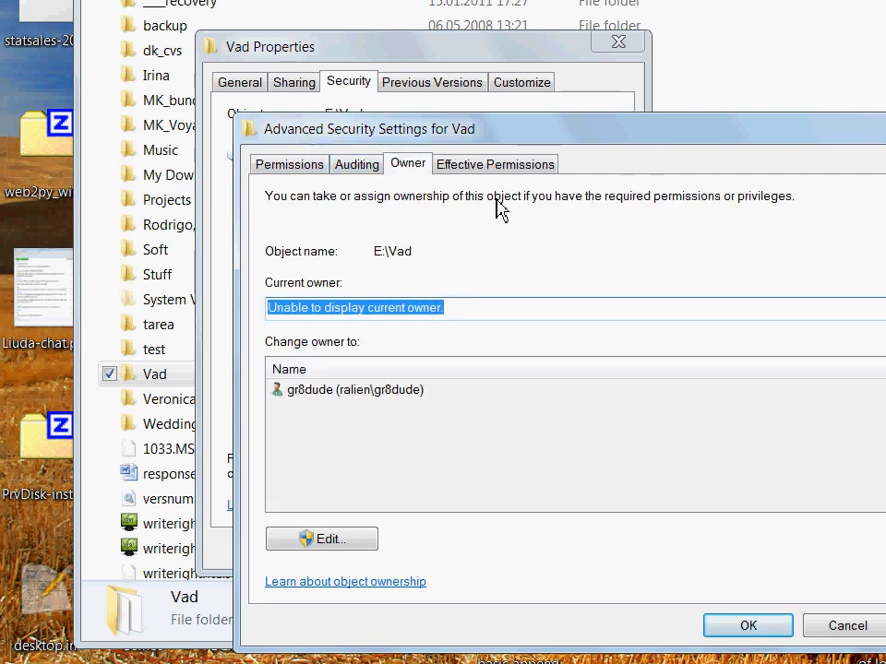
pyautogui.click(494, 163)
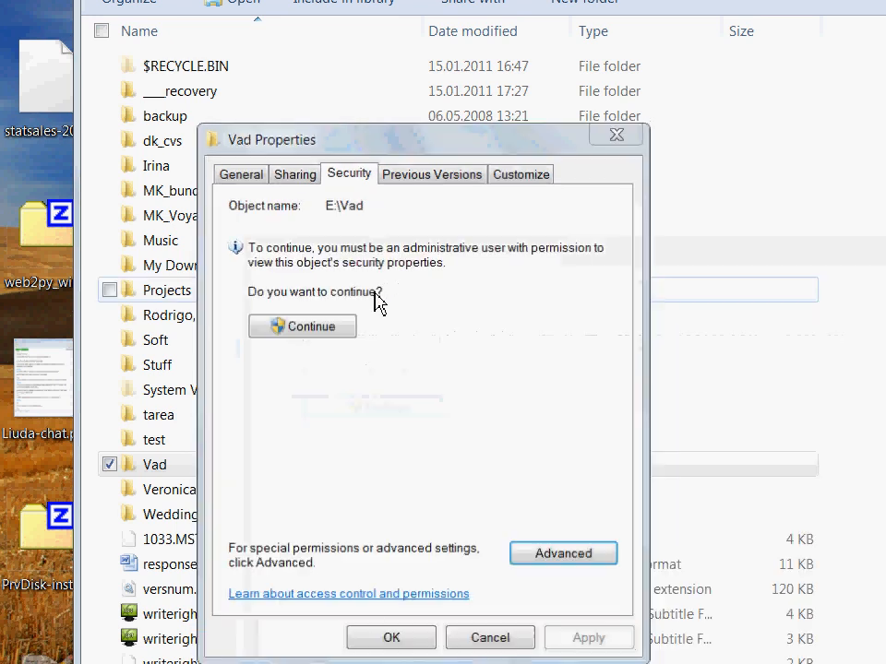
pyautogui.click(489, 637)
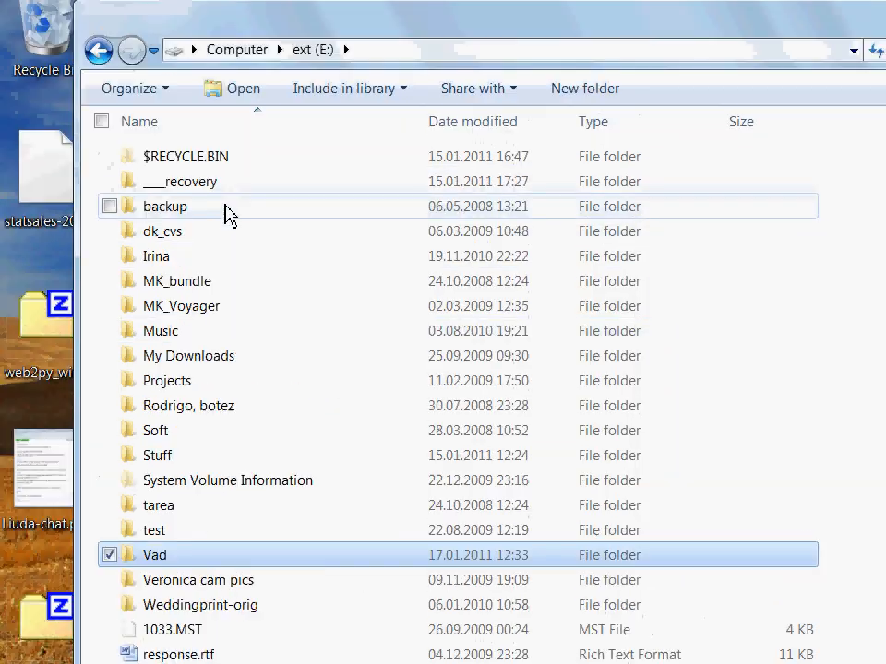
pyautogui.click(180, 181)
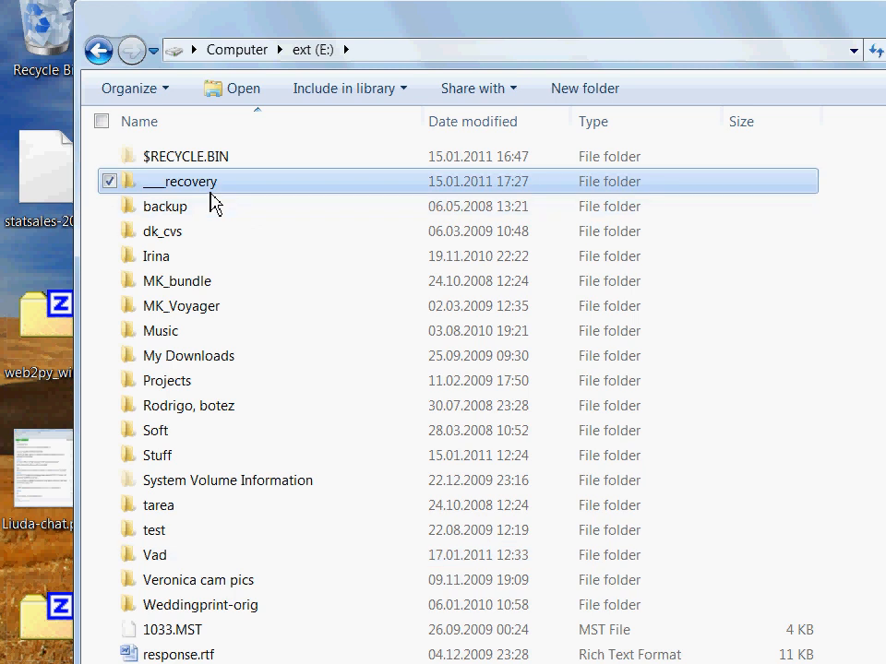
# Open ___recovery's advanced security settings and review its unresolved owner and permission entries.
pyautogui.rightClick(179, 181)
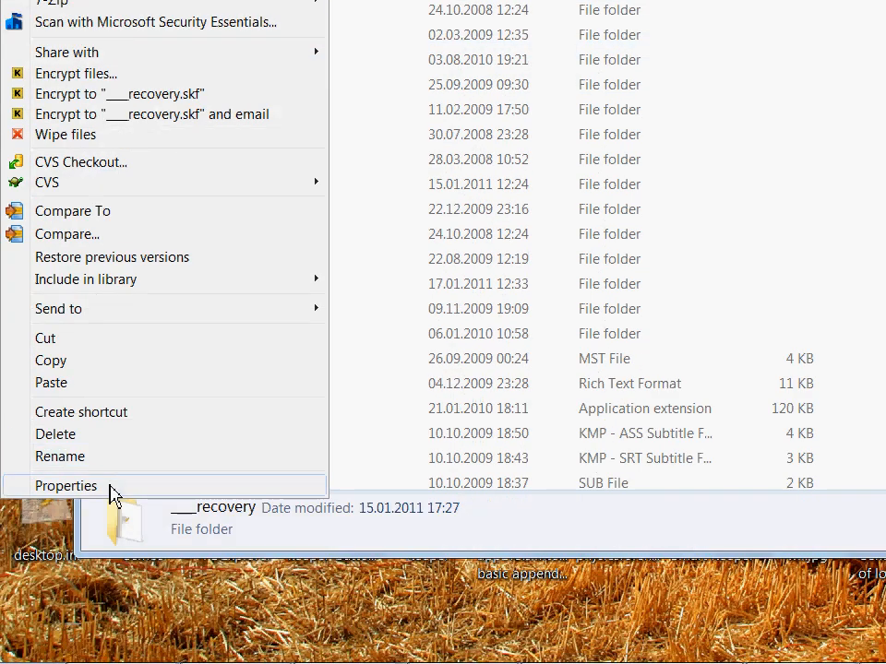
pyautogui.click(66, 486)
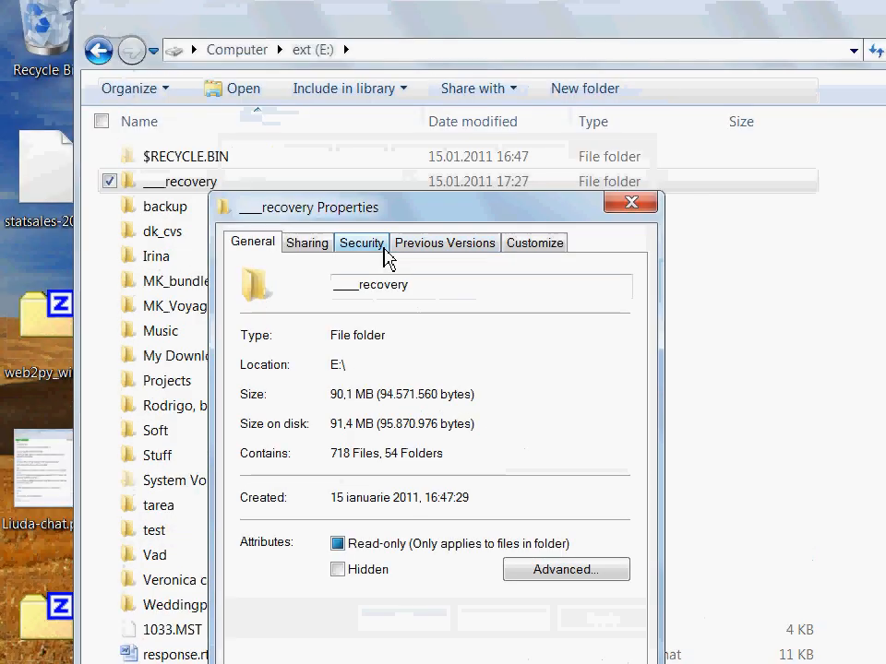
pyautogui.click(361, 243)
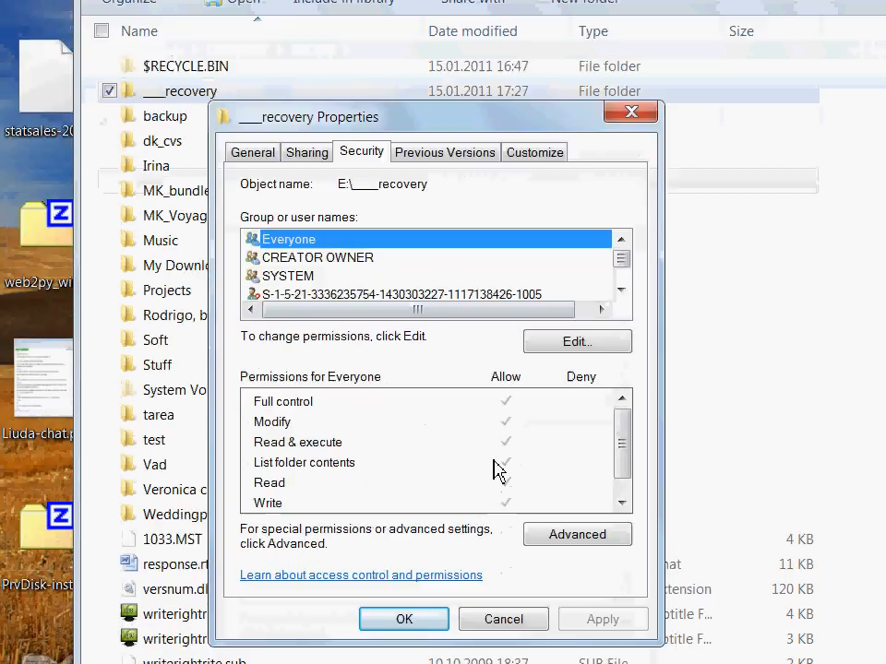
pyautogui.click(577, 534)
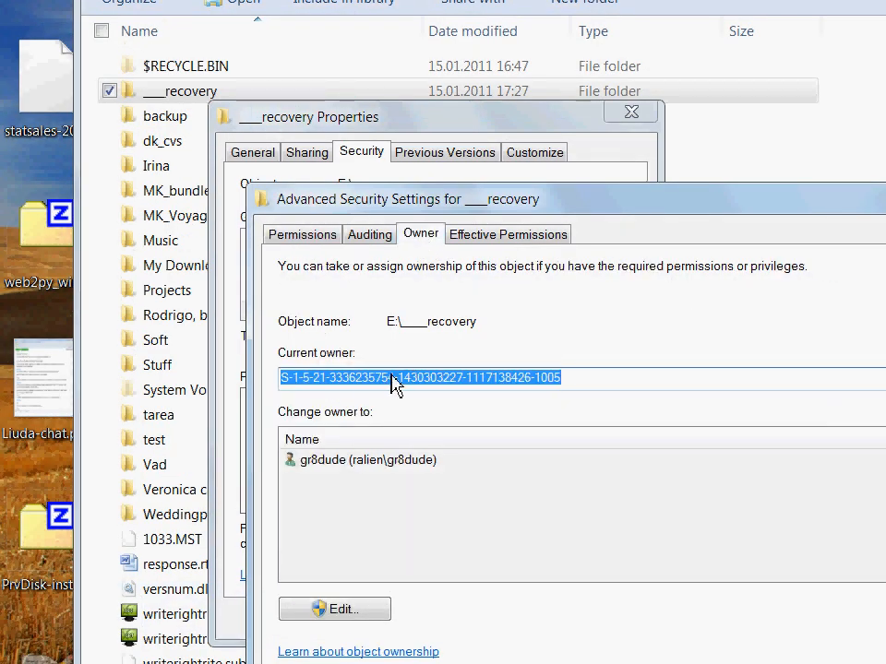
pyautogui.moveTo(307, 381)
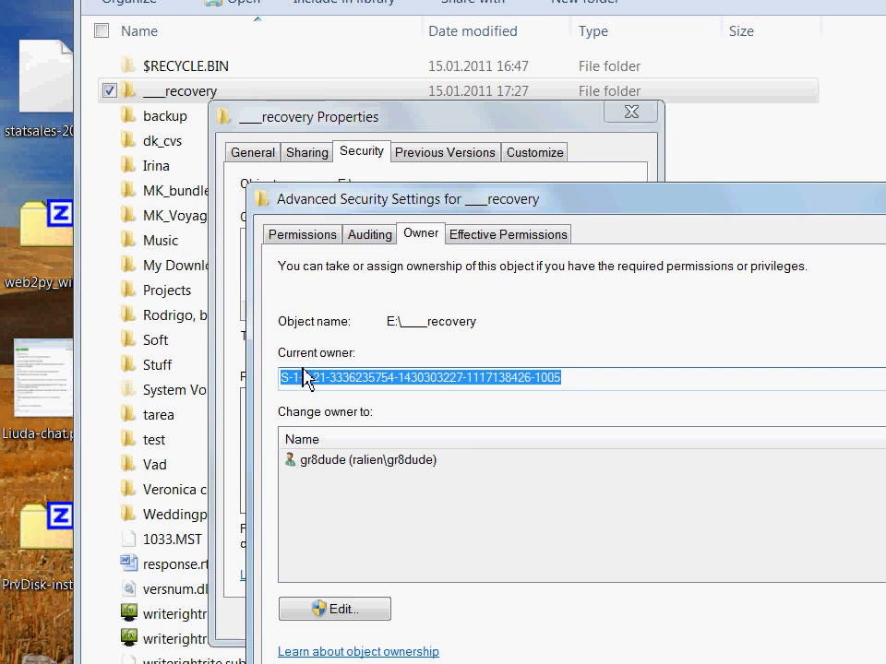
pyautogui.moveTo(381, 394)
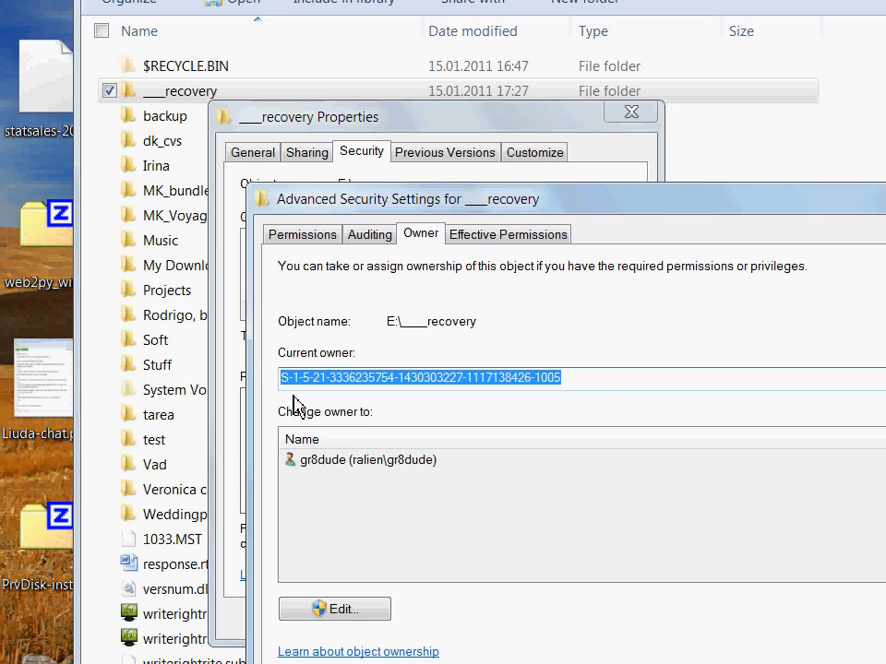
pyautogui.moveTo(309, 399)
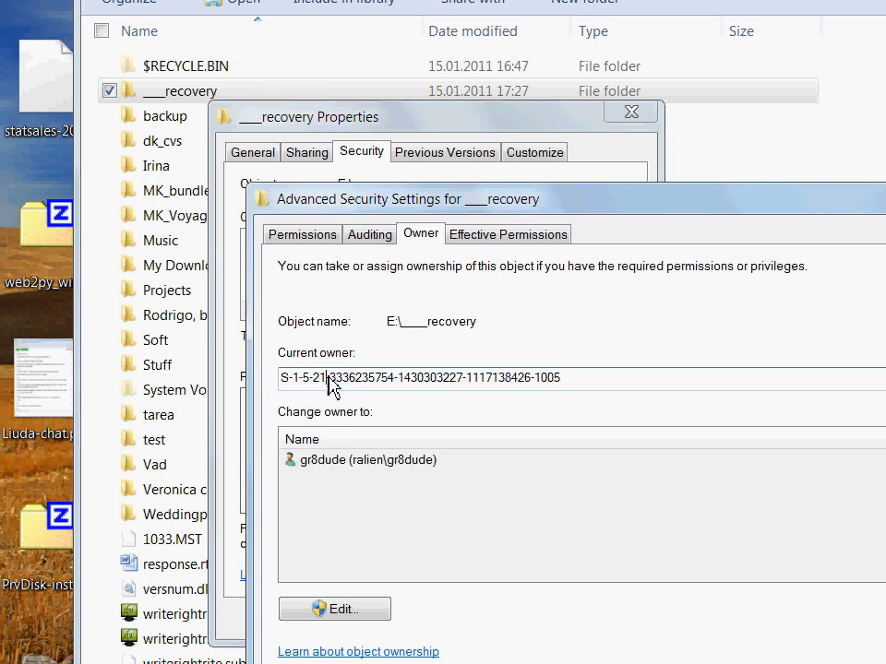
pyautogui.doubleClick(319, 377)
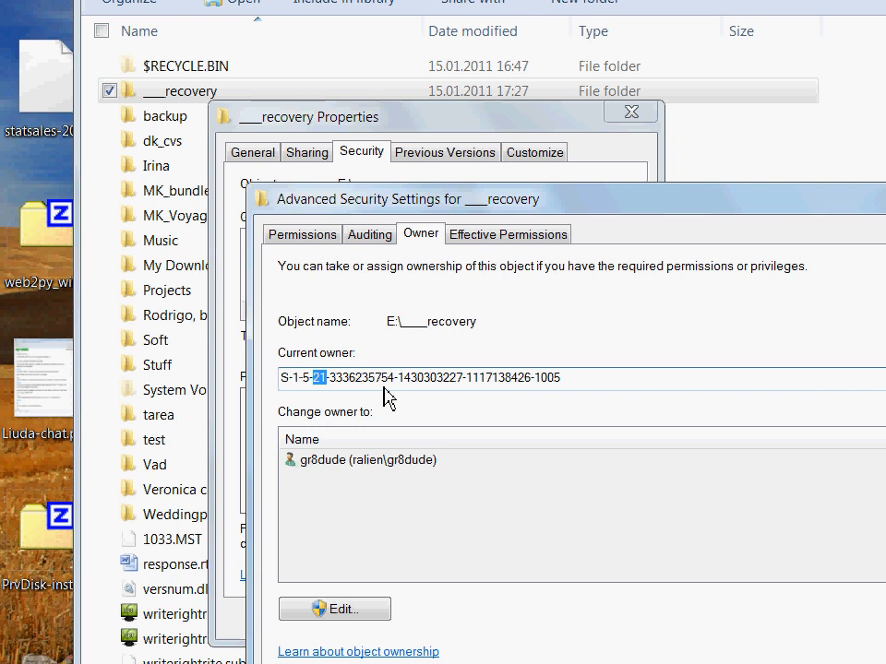
pyautogui.moveTo(388, 283)
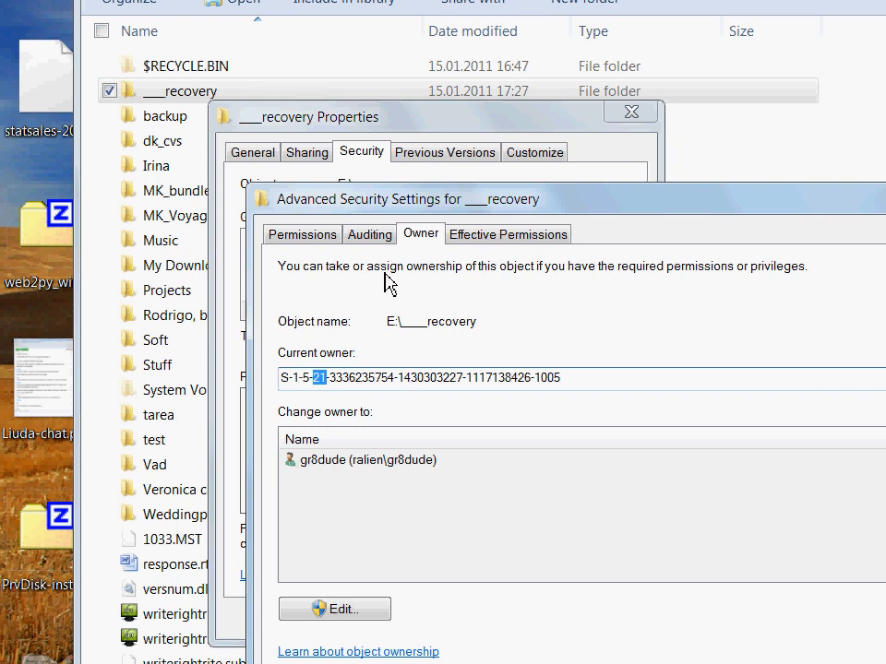
pyautogui.click(301, 233)
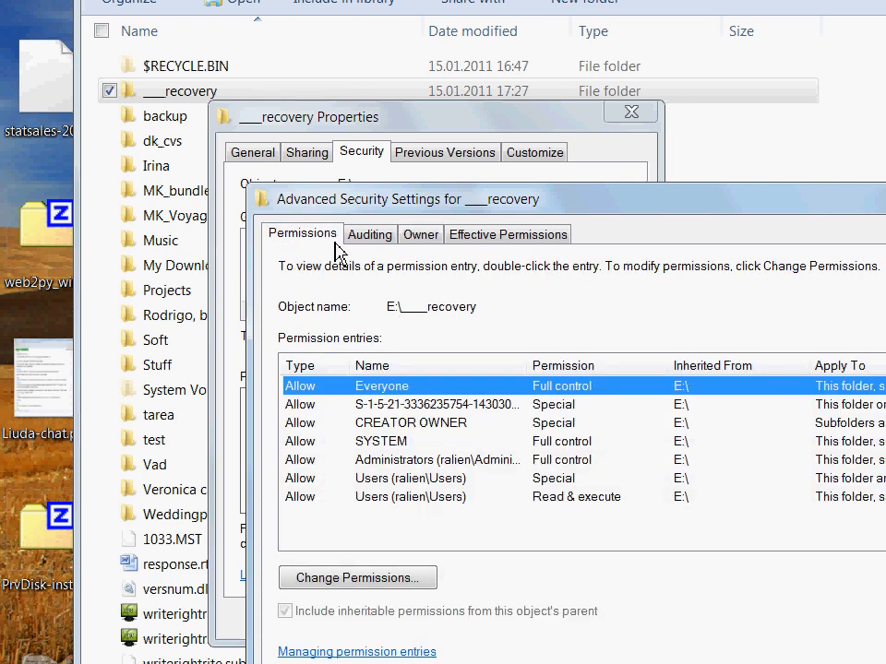
pyautogui.moveTo(370, 406)
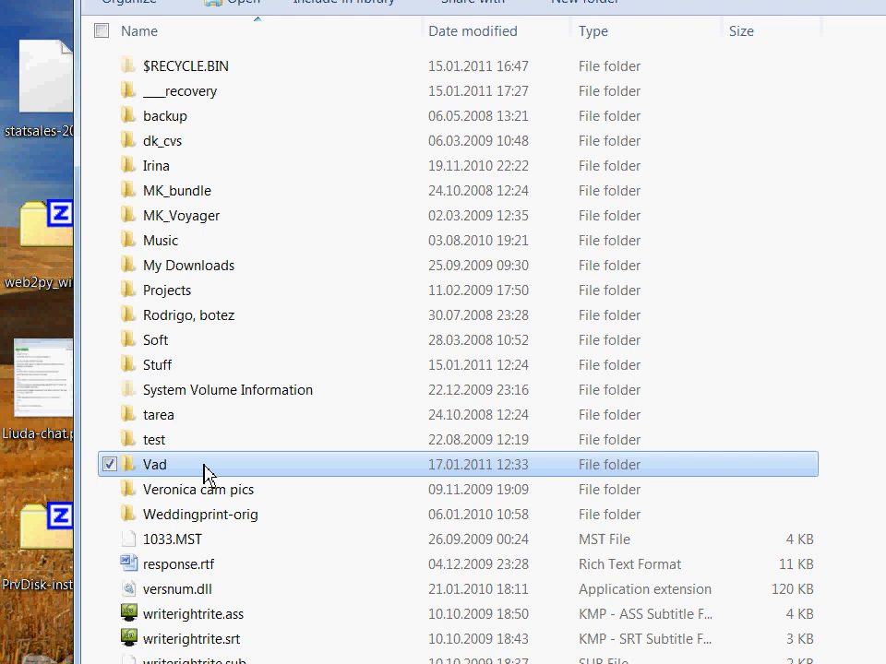
# Open Vad's Security properties and continue as administrator to the ownership window.
pyautogui.rightClick(155, 465)
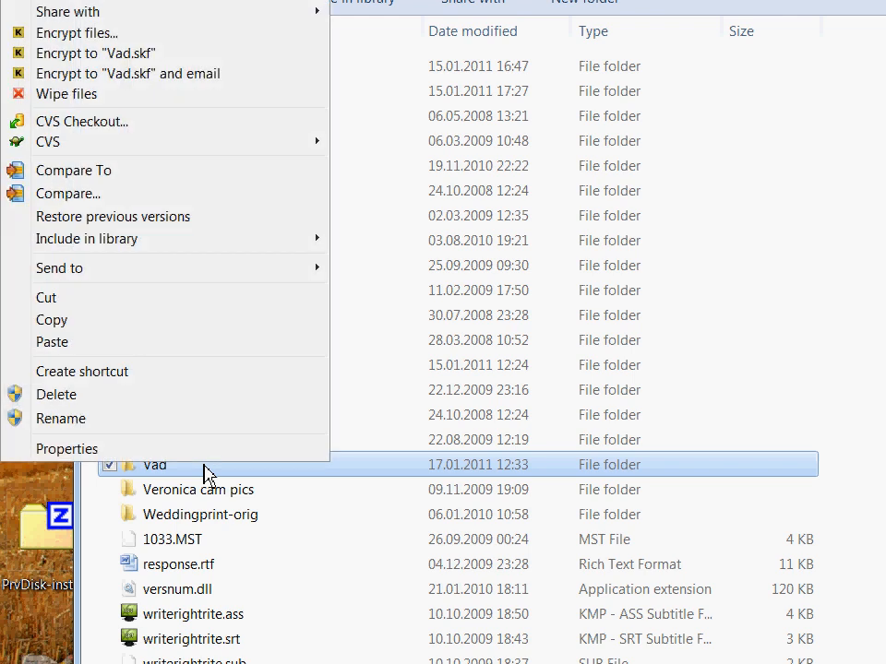
pyautogui.moveTo(208, 457)
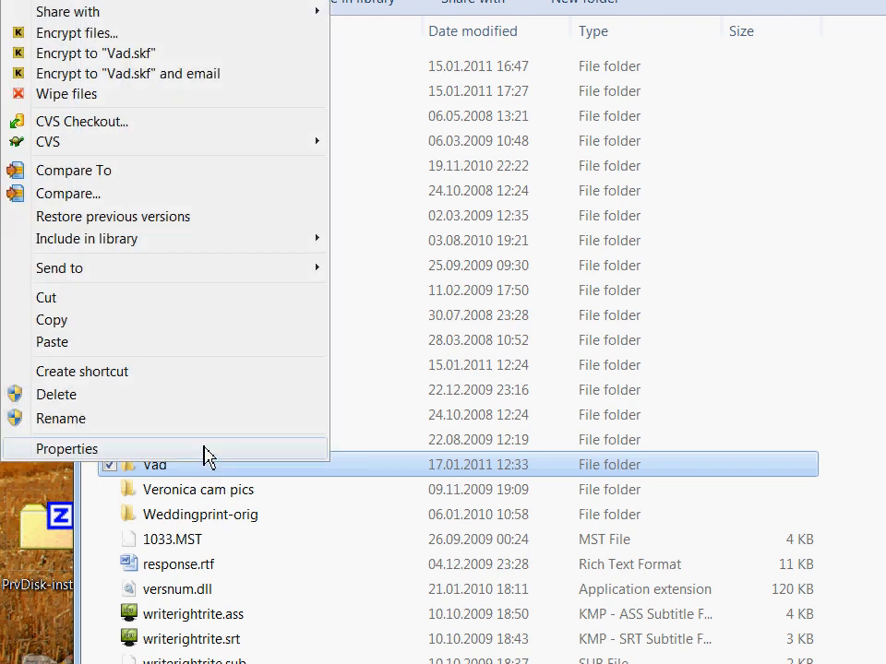
pyautogui.click(66, 449)
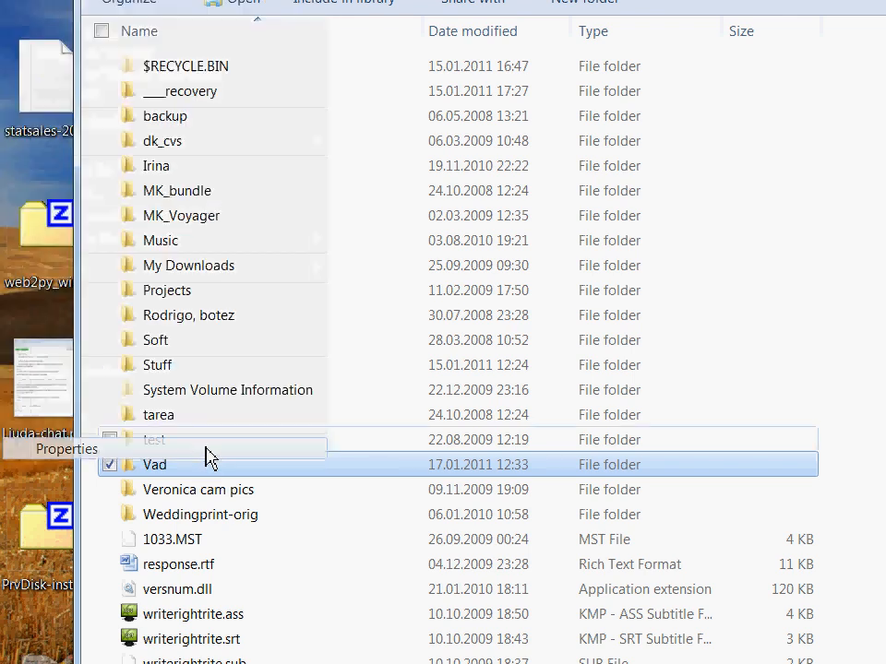
pyautogui.click(65, 448)
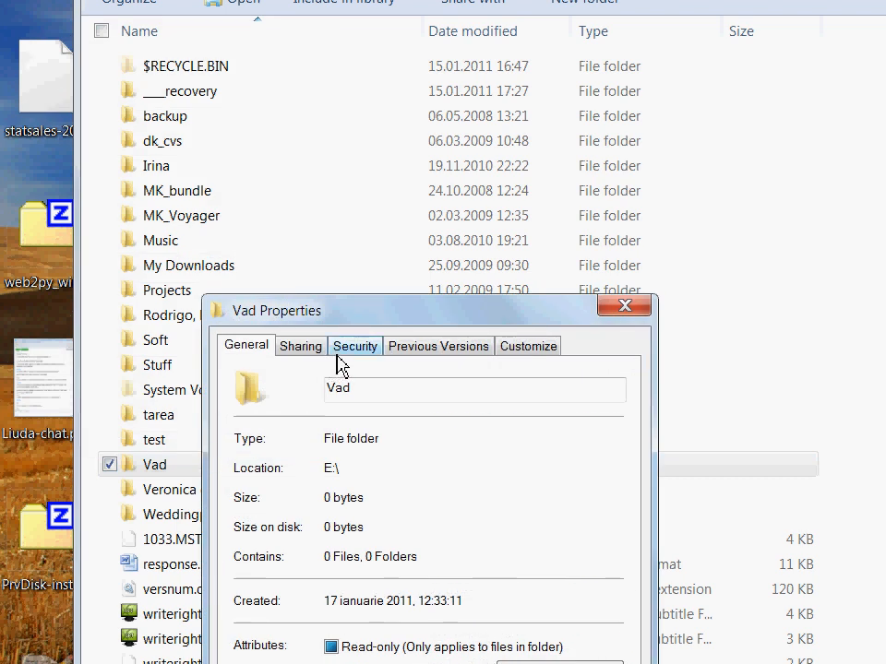
pyautogui.click(355, 346)
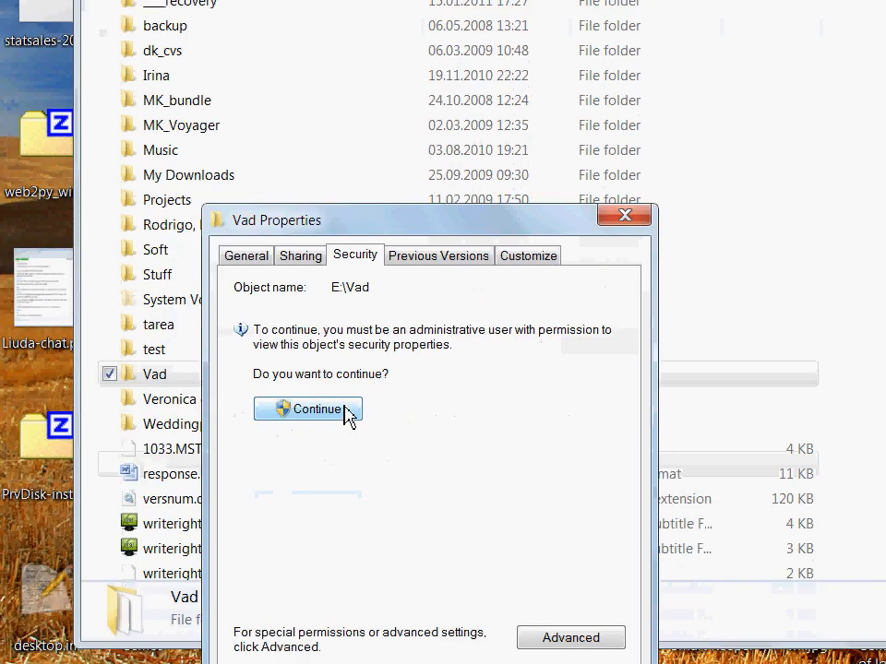
pyautogui.moveTo(420, 346)
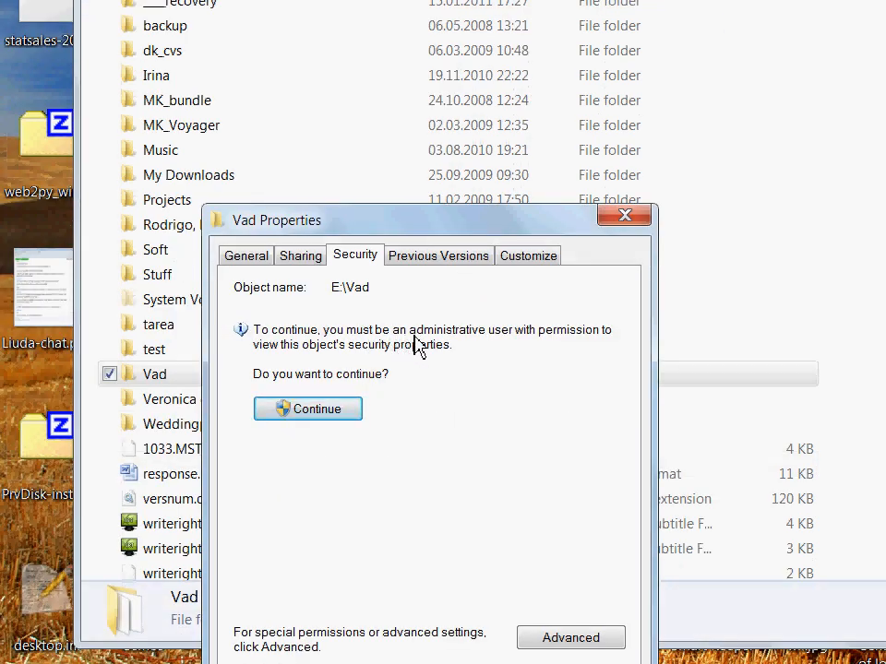
pyautogui.moveTo(291, 434)
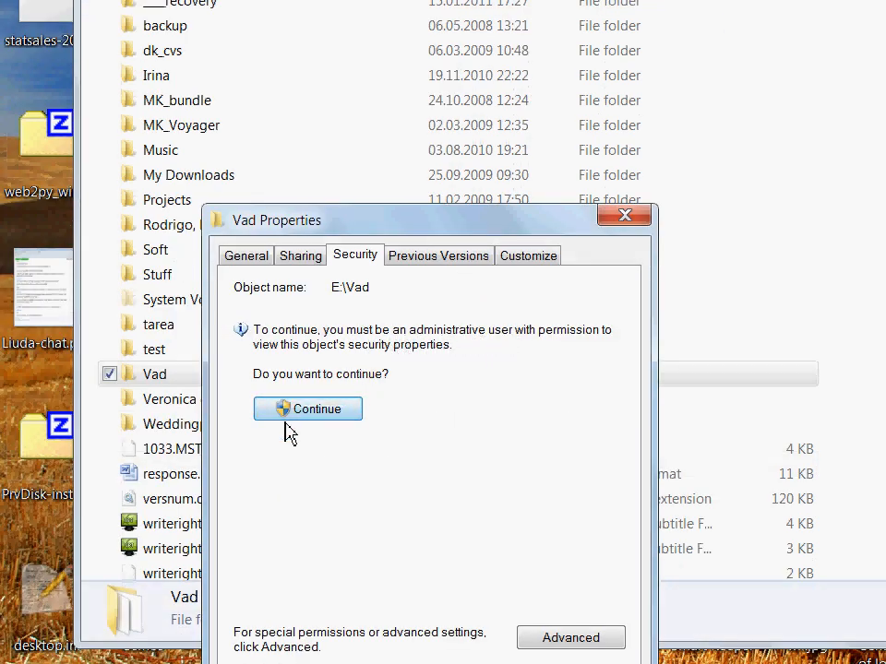
pyautogui.click(307, 408)
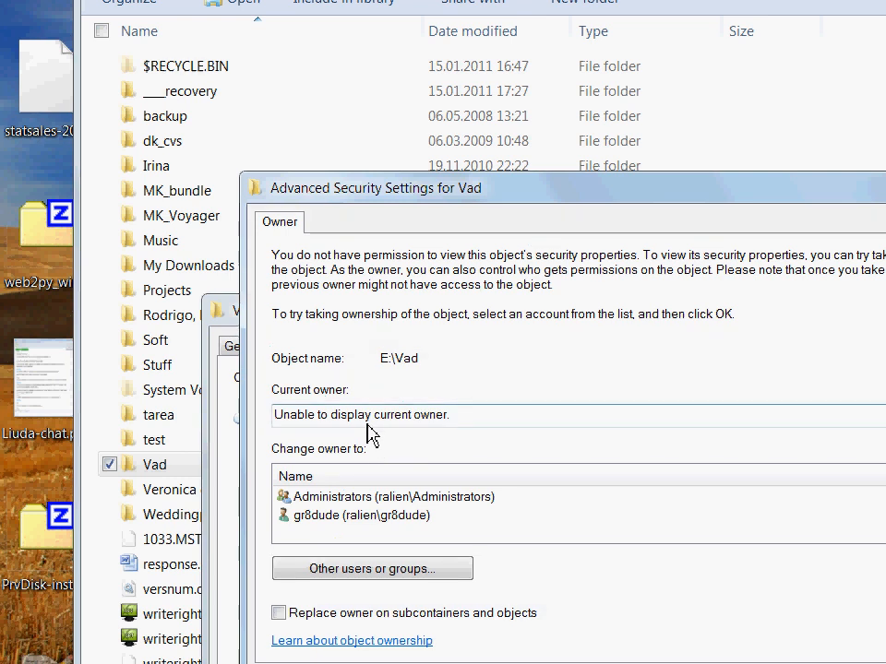
pyautogui.moveTo(360, 503)
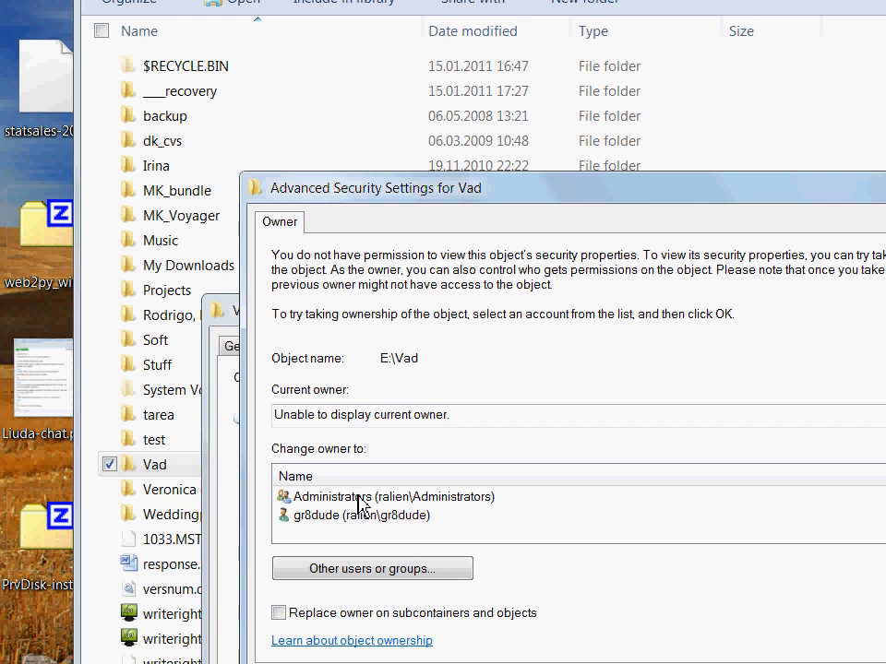
# Set Administrators as Vad's owner, replace its permissions with full control, and confirm.
pyautogui.click(392, 497)
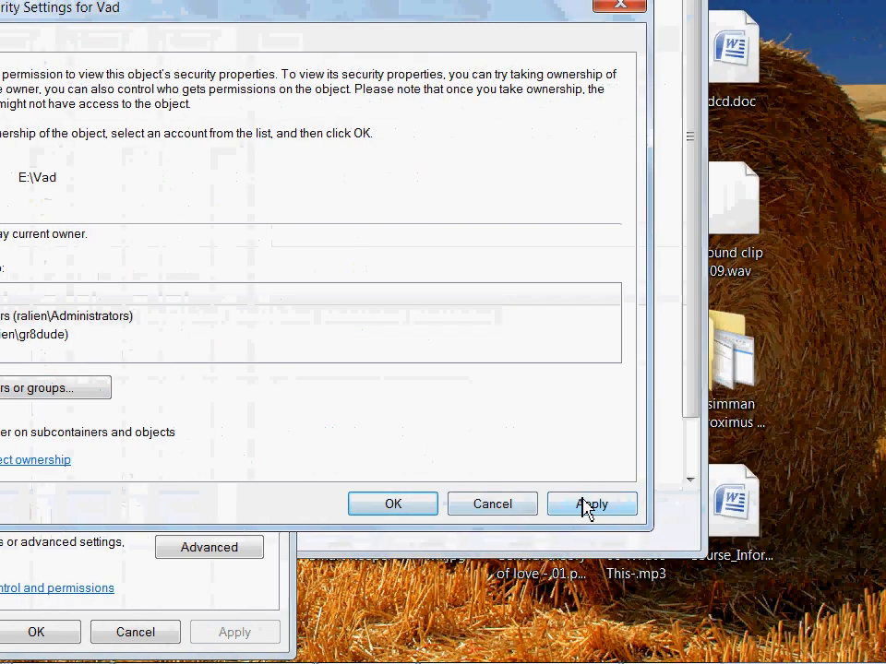
pyautogui.click(591, 503)
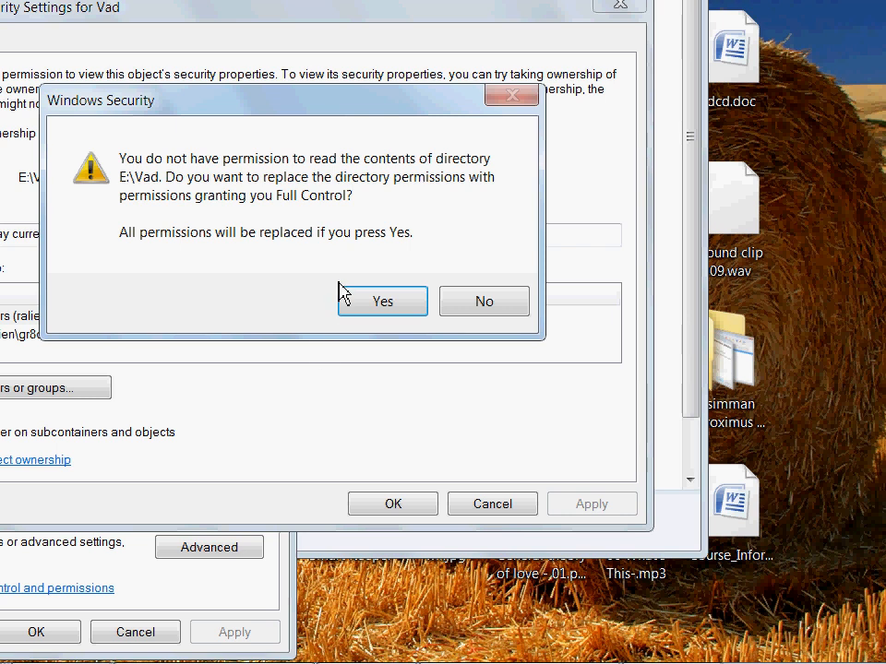
pyautogui.moveTo(343, 265)
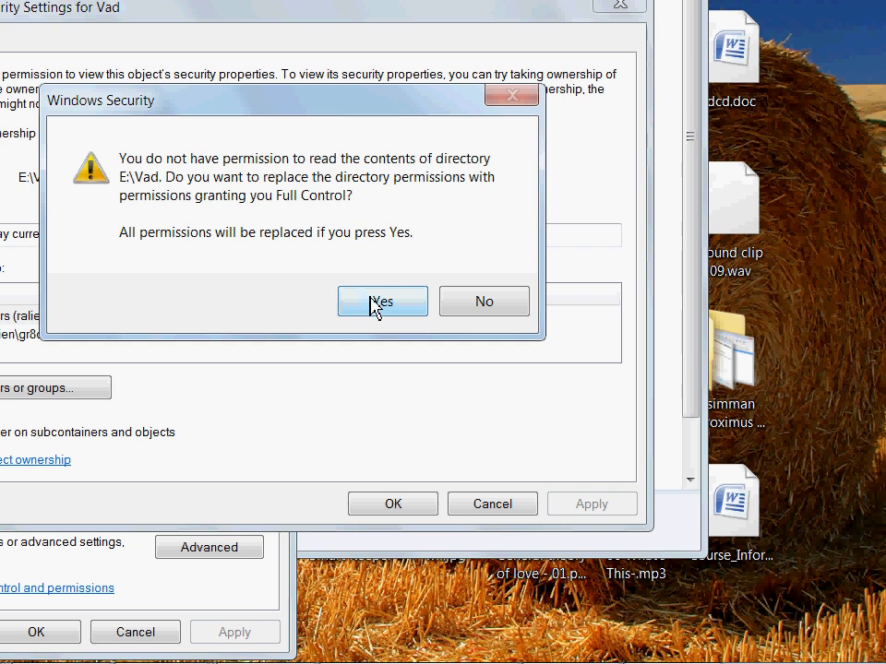
pyautogui.click(382, 301)
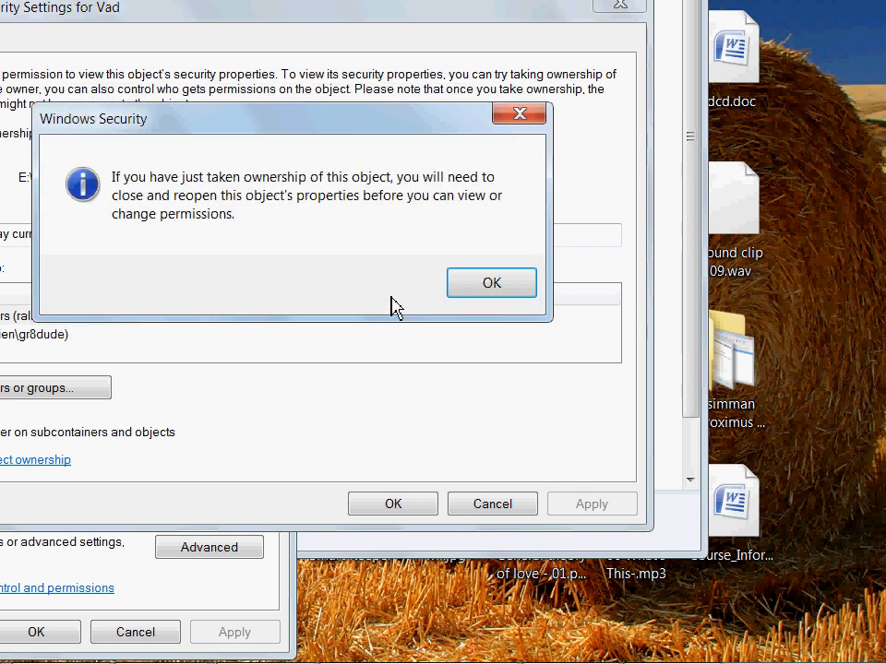
pyautogui.click(491, 282)
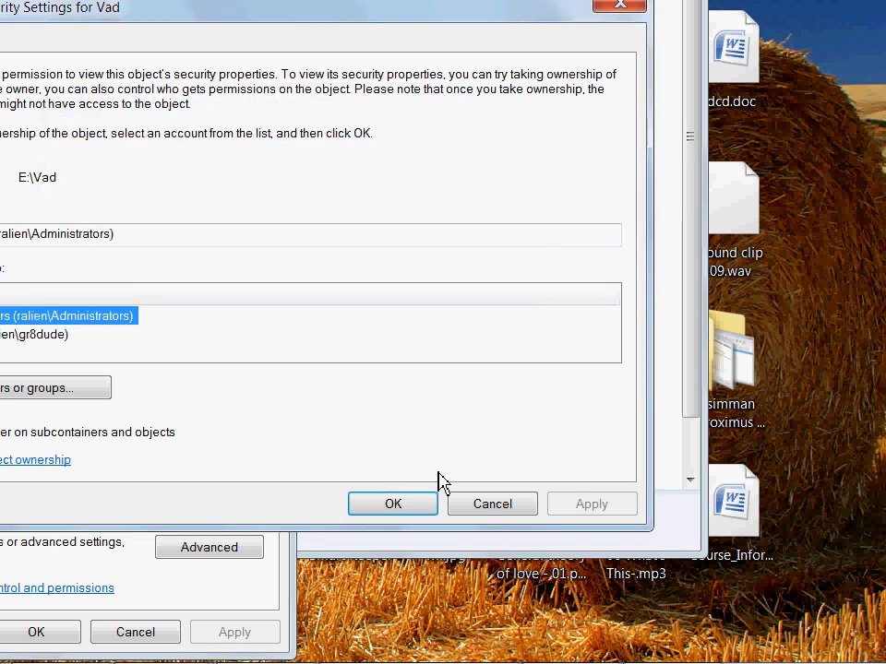
pyautogui.click(392, 504)
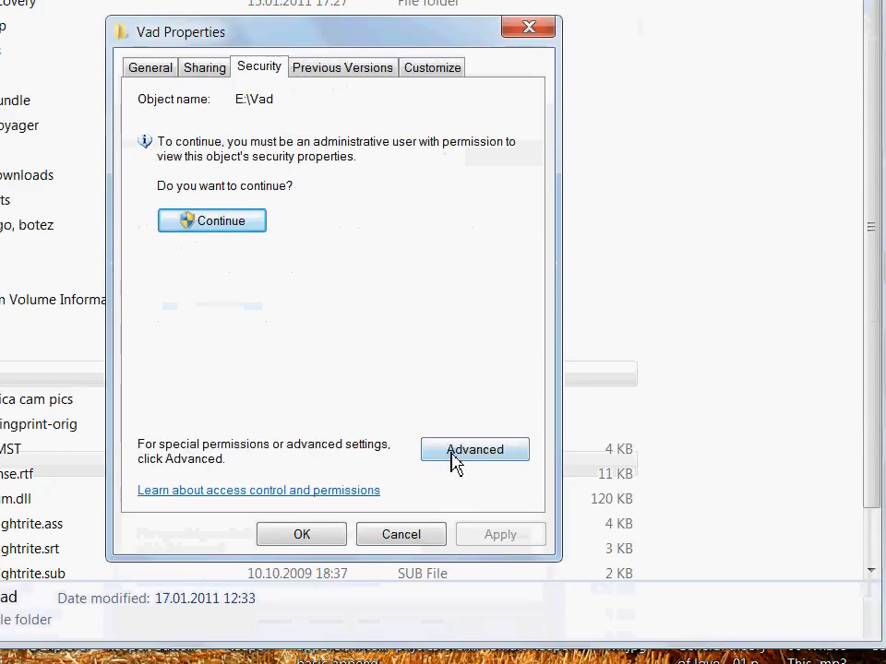
pyautogui.click(475, 449)
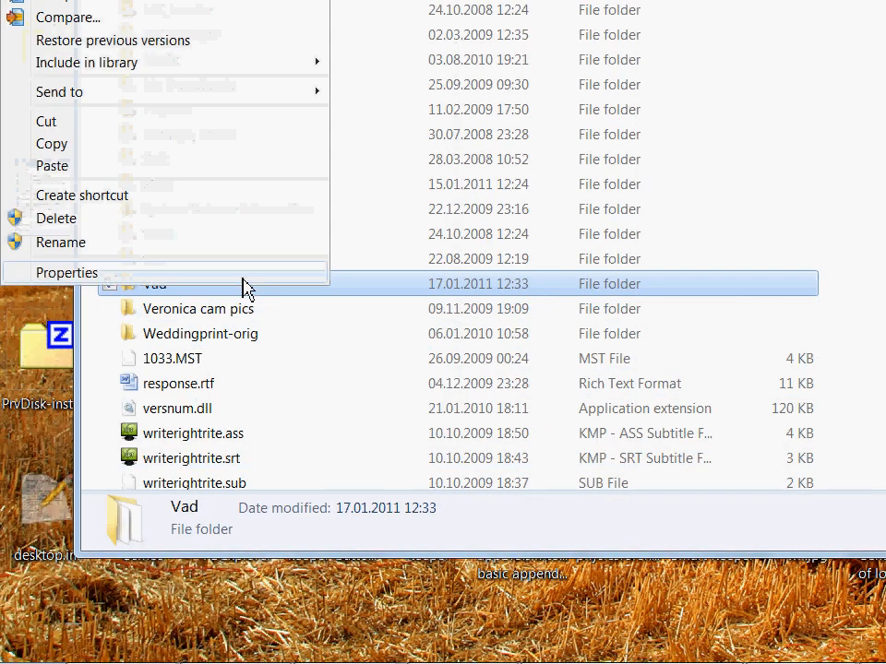
pyautogui.click(65, 272)
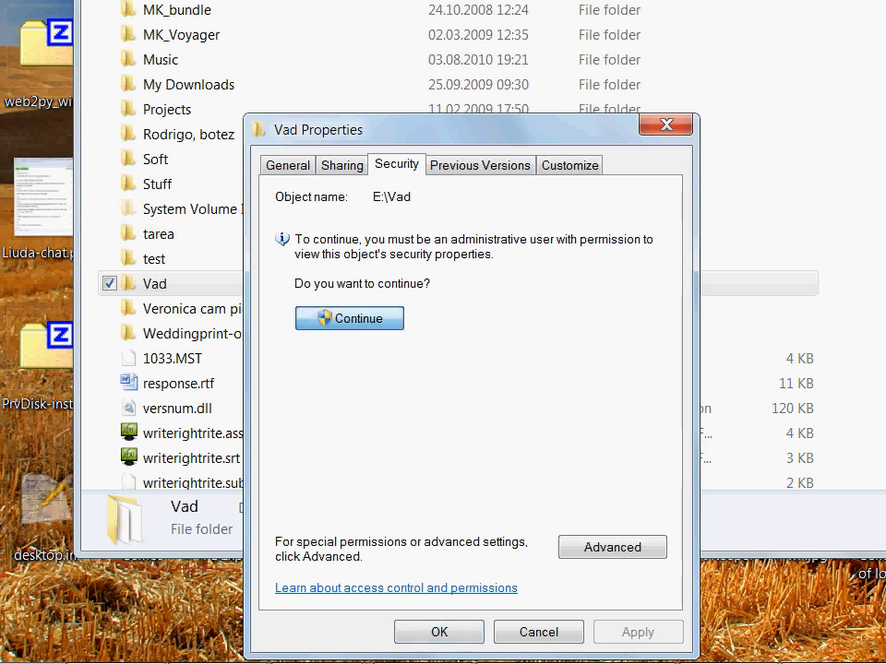
pyautogui.click(348, 317)
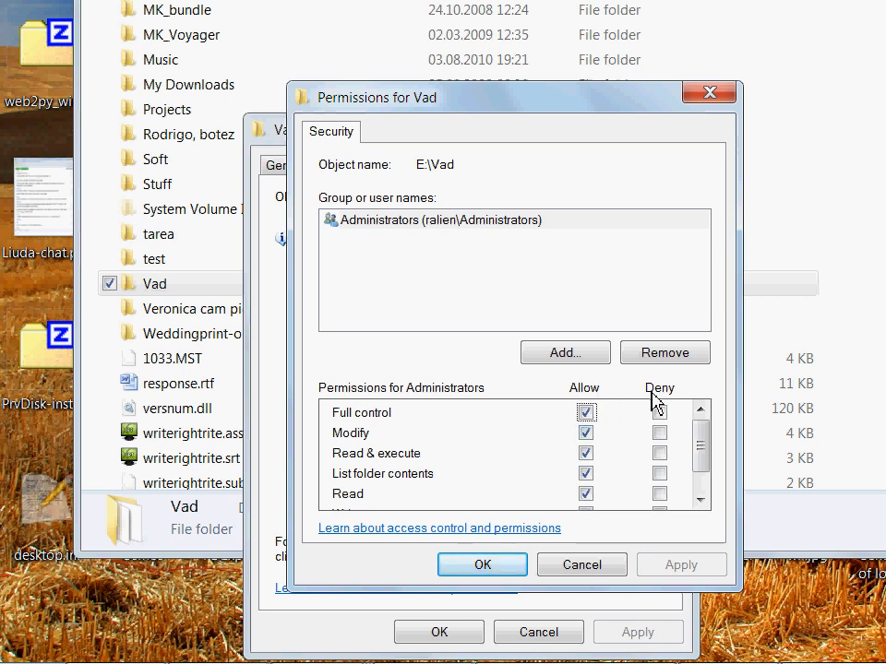
# Add Everyone to Vad's permissions with Allow Full control and save.
pyautogui.click(564, 353)
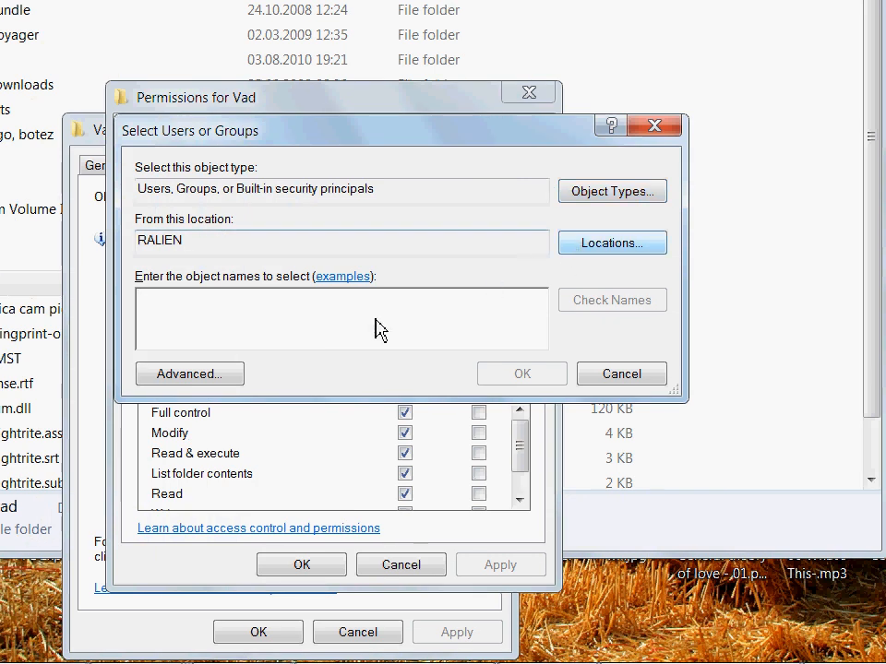
pyautogui.click(189, 373)
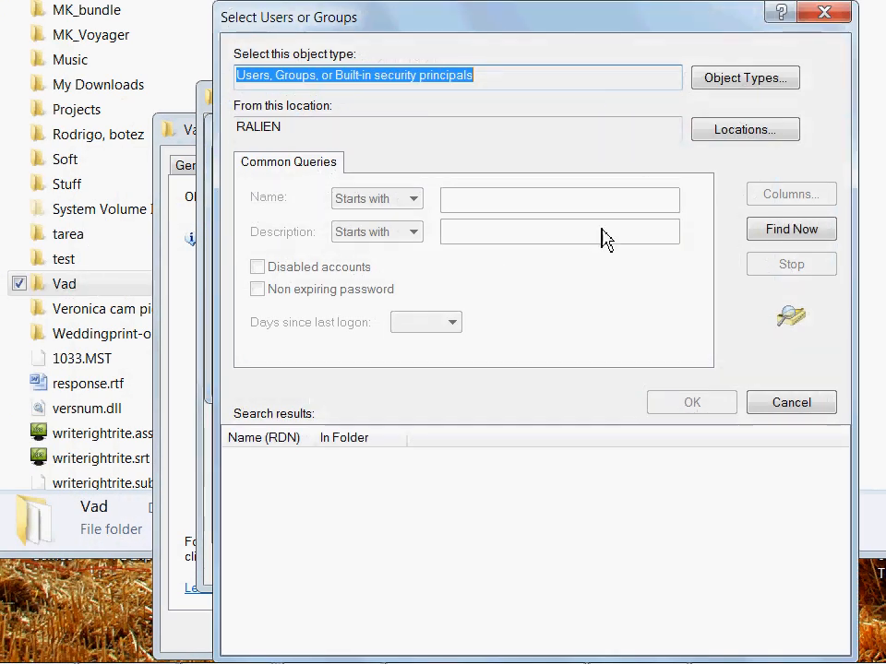
pyautogui.click(791, 228)
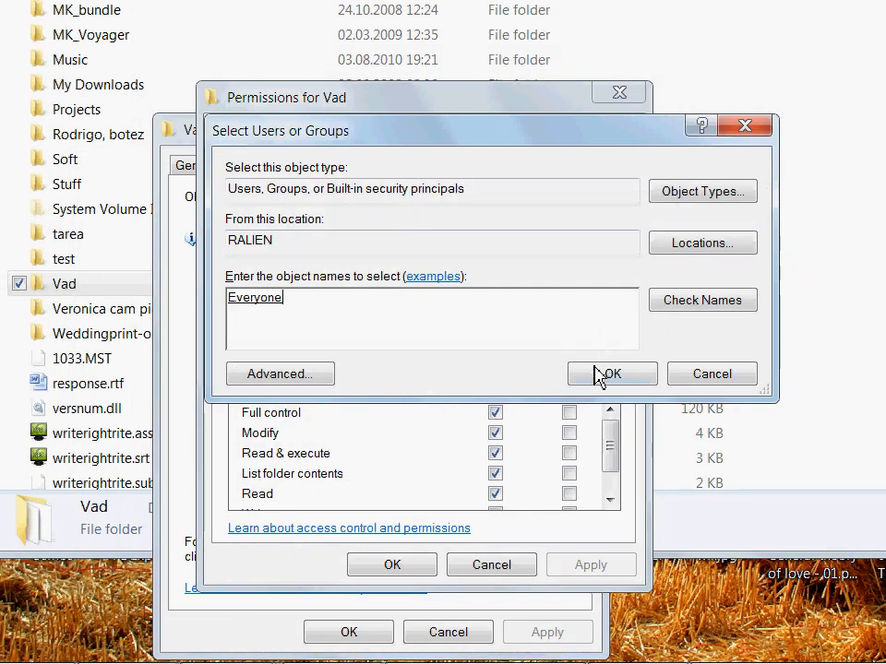
pyautogui.click(610, 374)
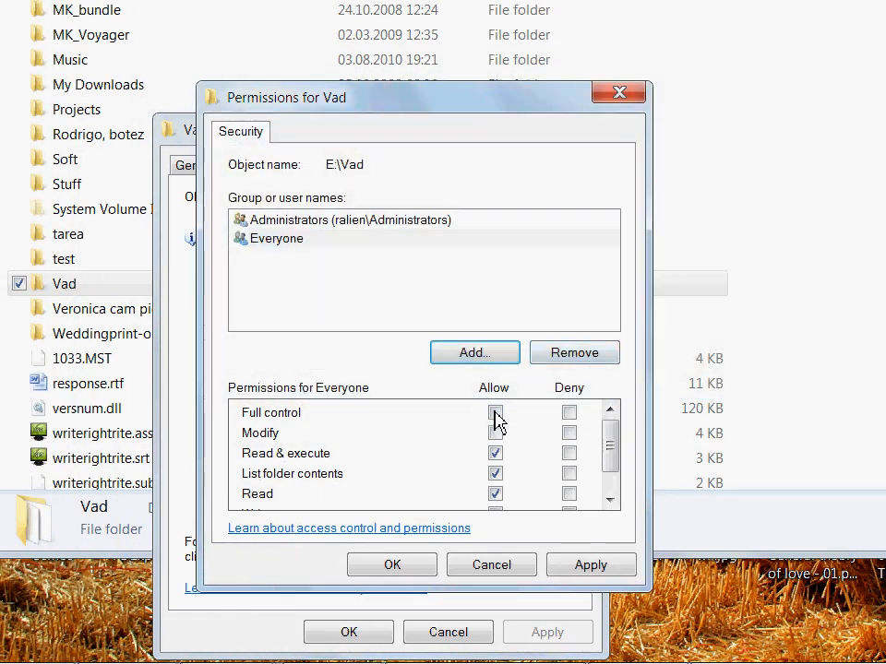
pyautogui.click(496, 413)
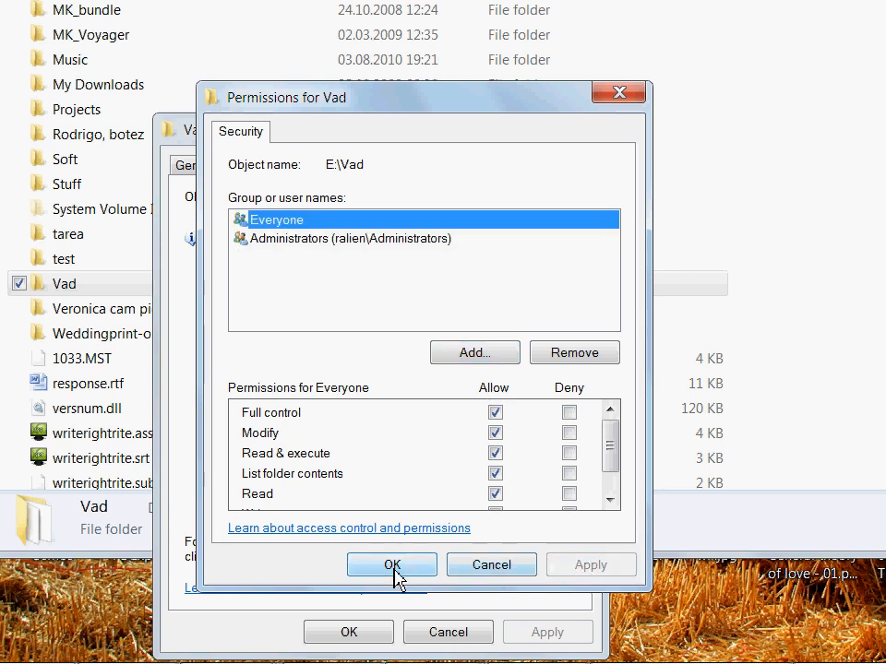
pyautogui.click(391, 565)
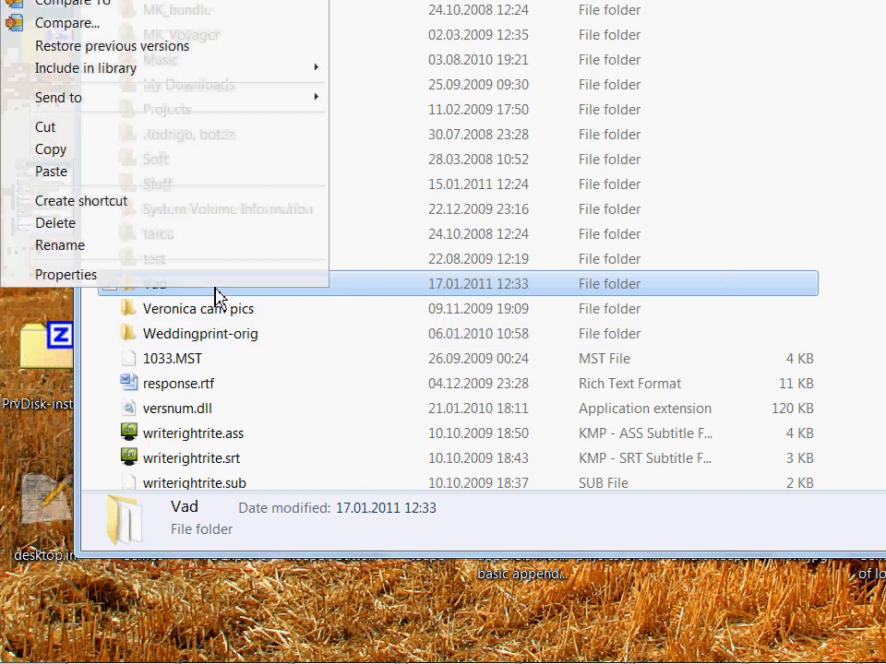
pyautogui.click(65, 274)
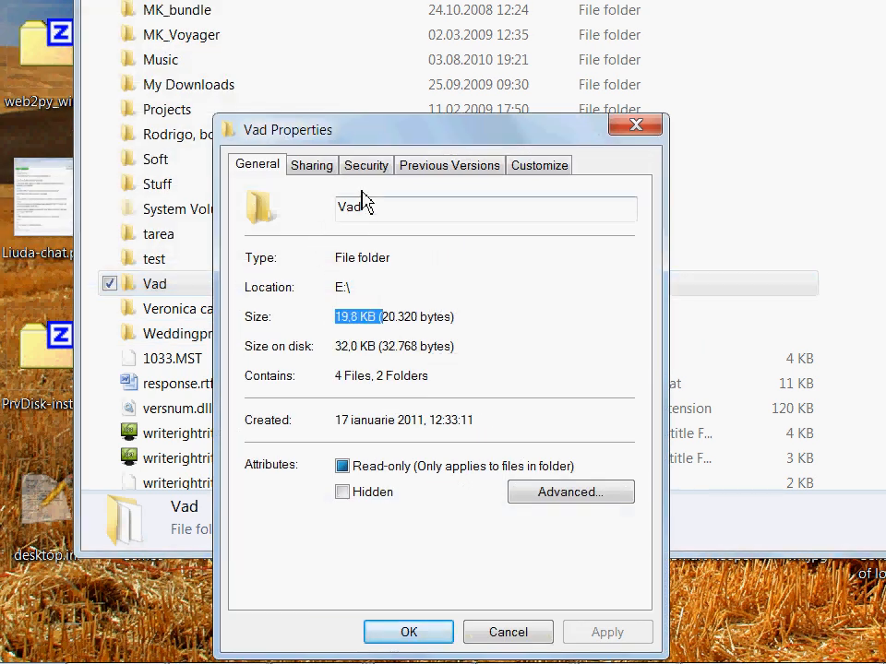
# Show Vad's Security tab listing Everyone with full control.
pyautogui.click(365, 164)
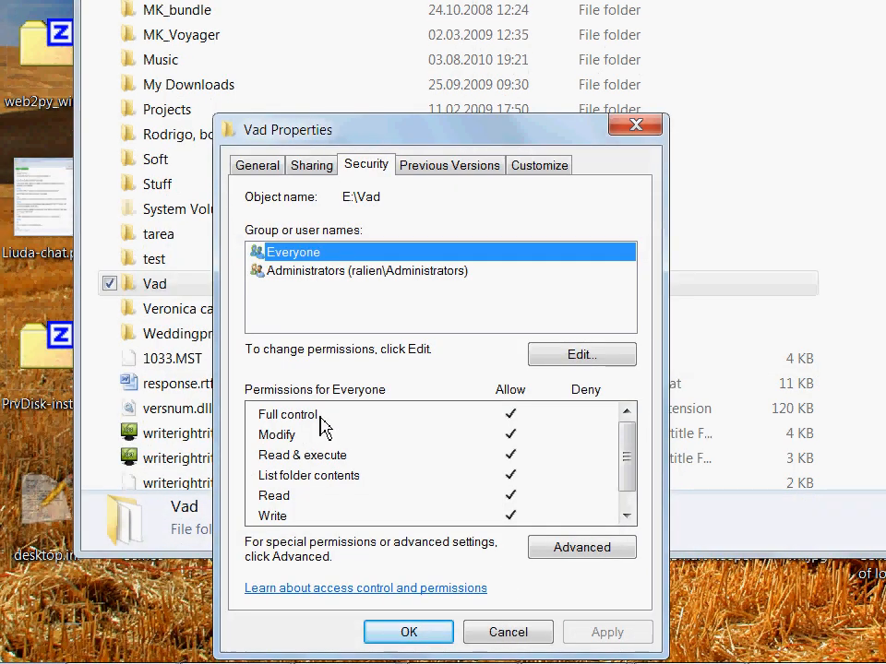
pyautogui.moveTo(446, 407)
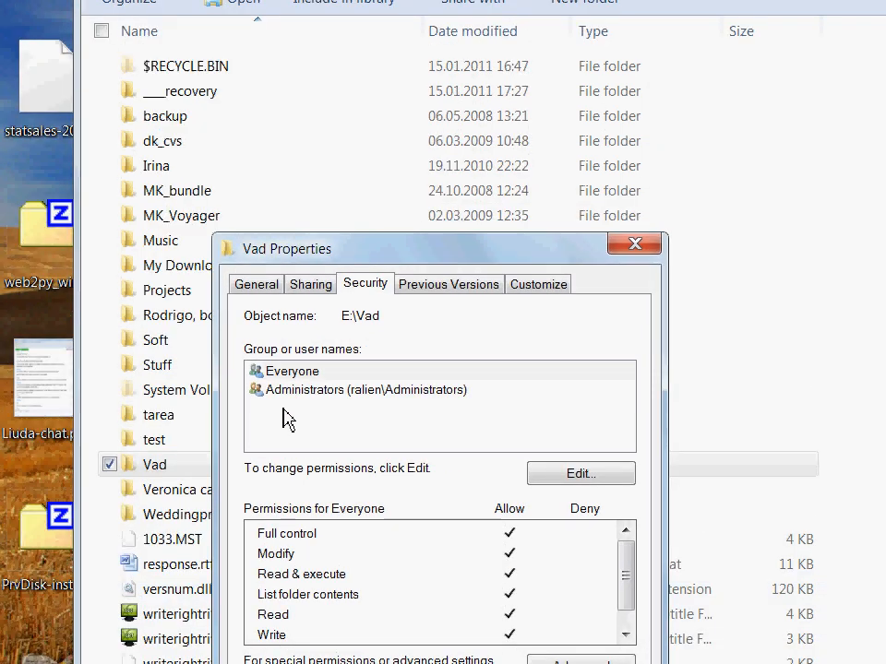
pyautogui.moveTo(581, 474)
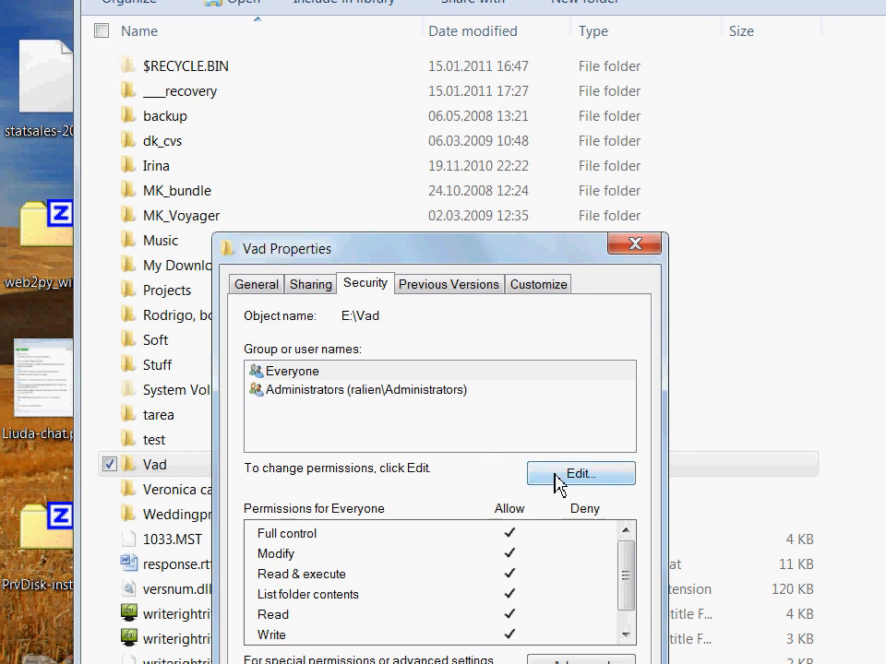
# Add the nonadmin account to Vad's permission list via Find Now.
pyautogui.click(580, 474)
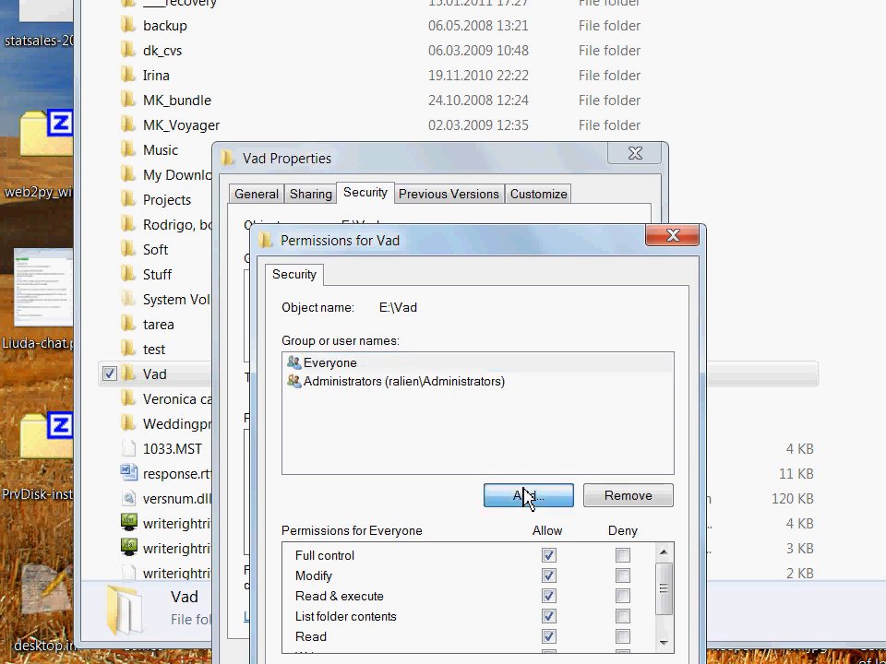
pyautogui.click(528, 496)
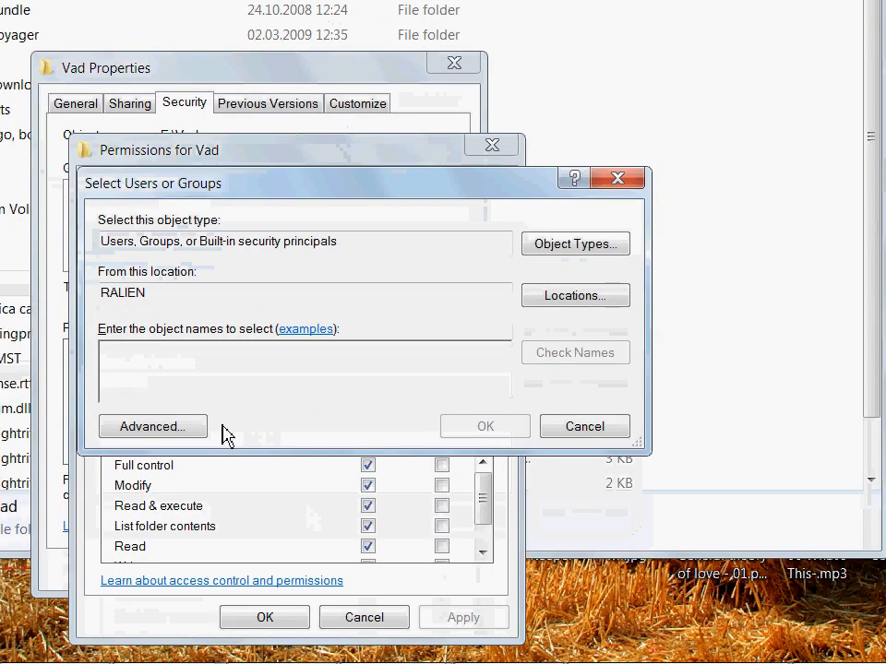
pyautogui.click(152, 427)
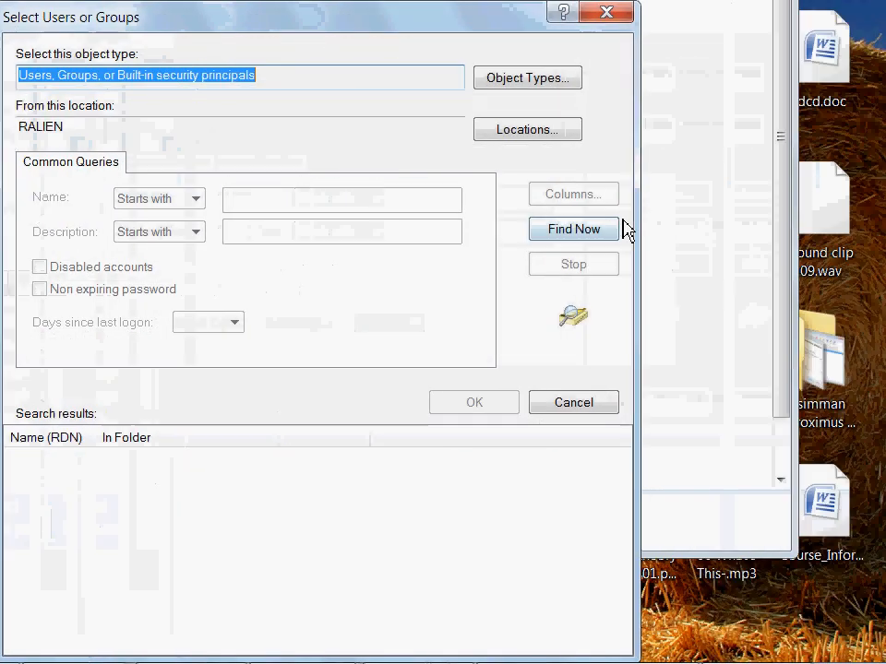
pyautogui.click(573, 228)
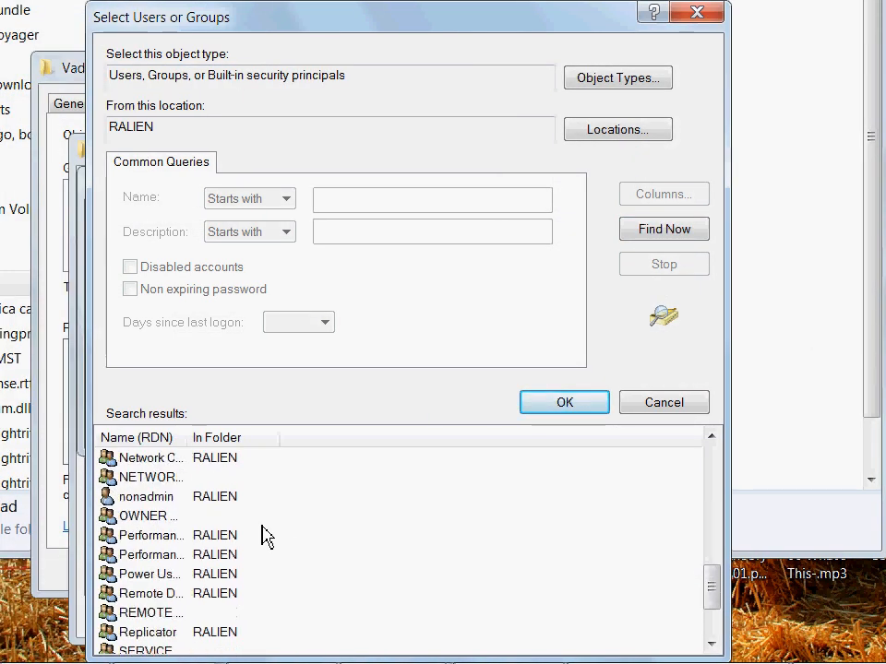
pyautogui.scroll(-3)
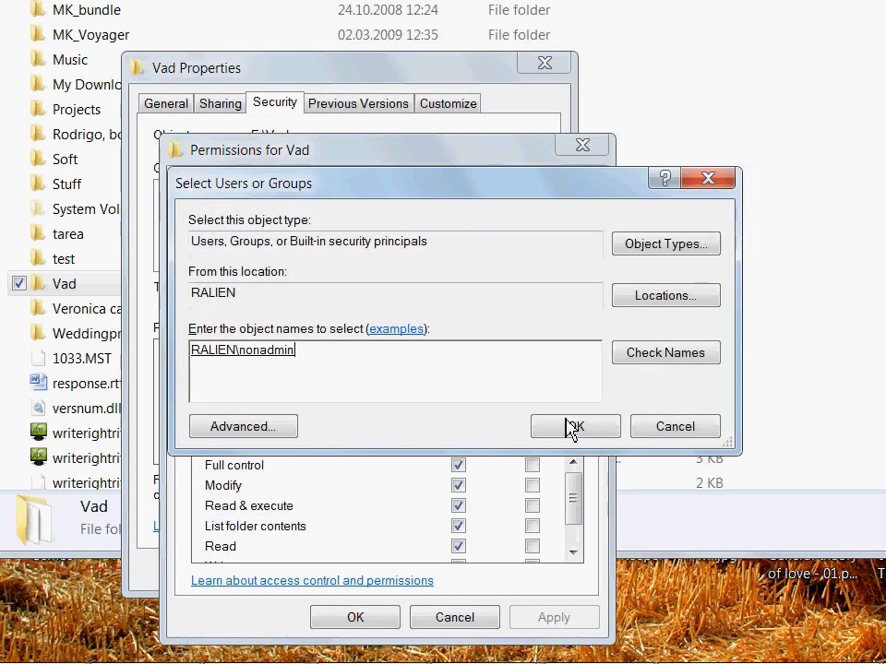
pyautogui.click(568, 426)
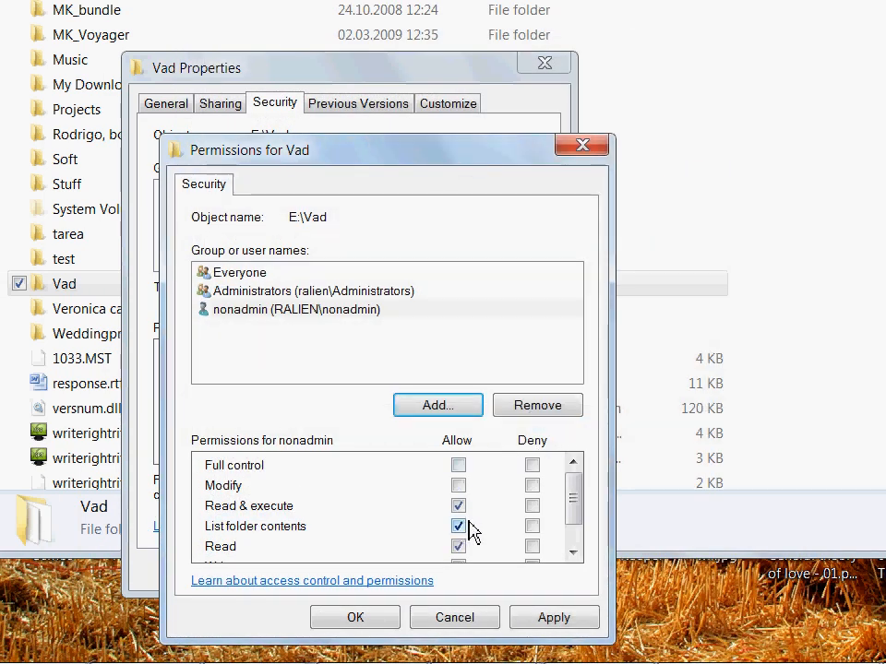
# Keep nonadmin at Read & execute, List folder contents and Read, then close both dialogs.
pyautogui.scroll(-3)
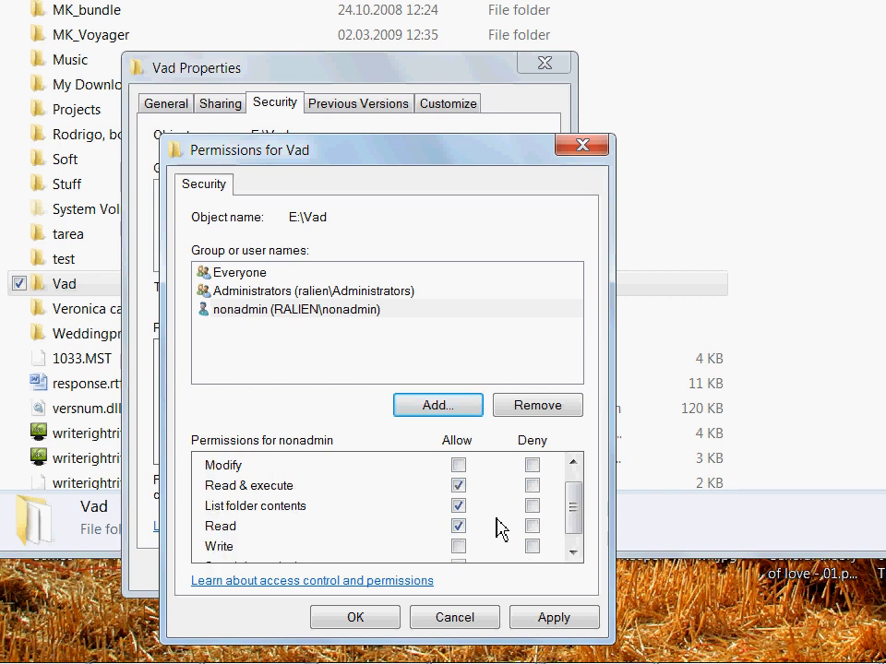
pyautogui.scroll(-3)
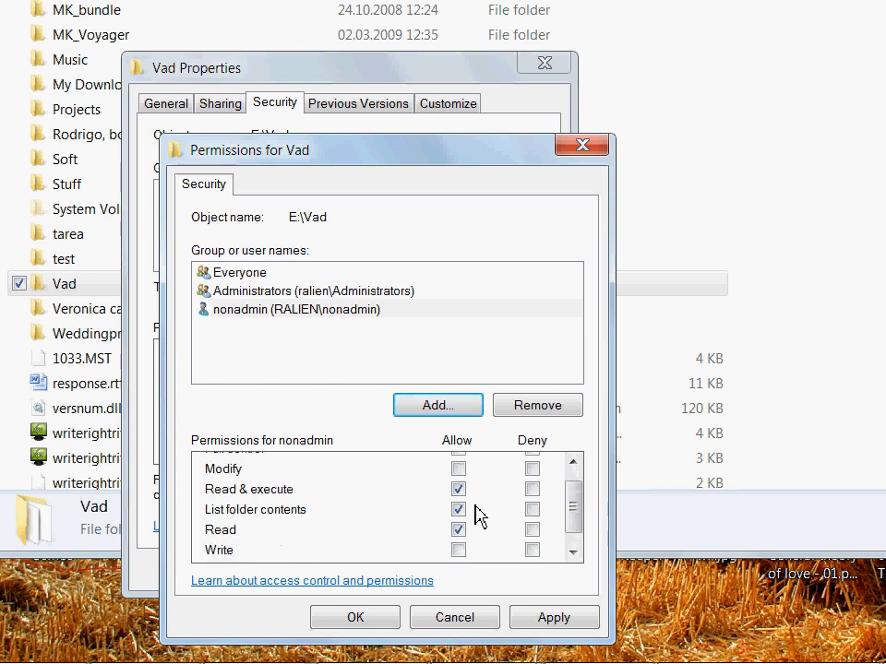
pyautogui.click(458, 509)
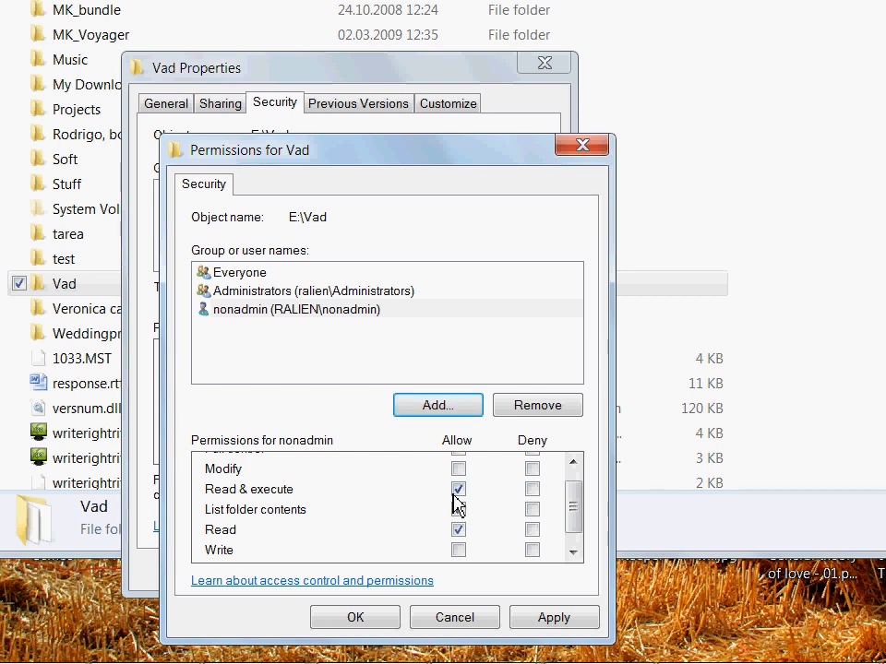
pyautogui.click(458, 510)
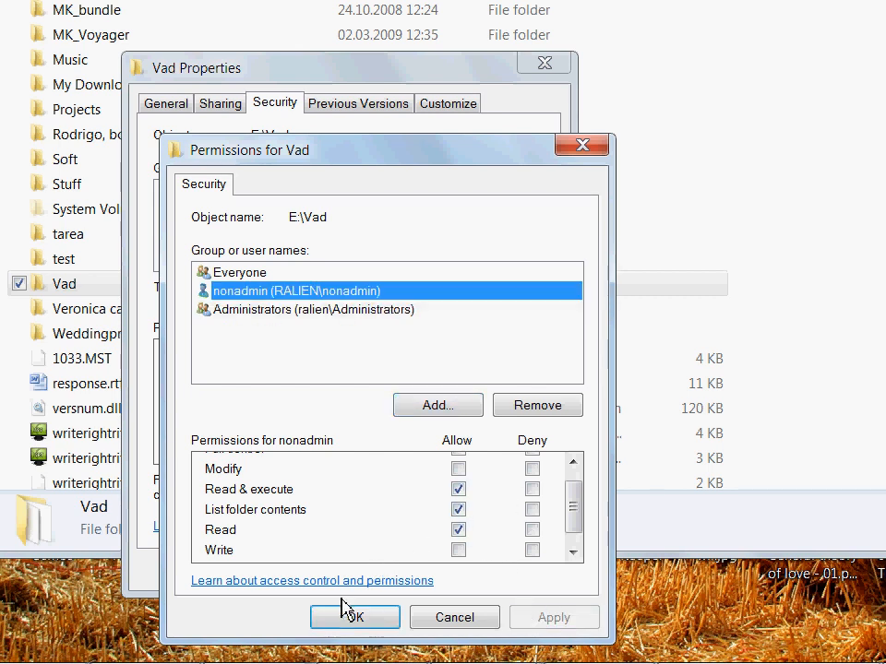
pyautogui.click(354, 616)
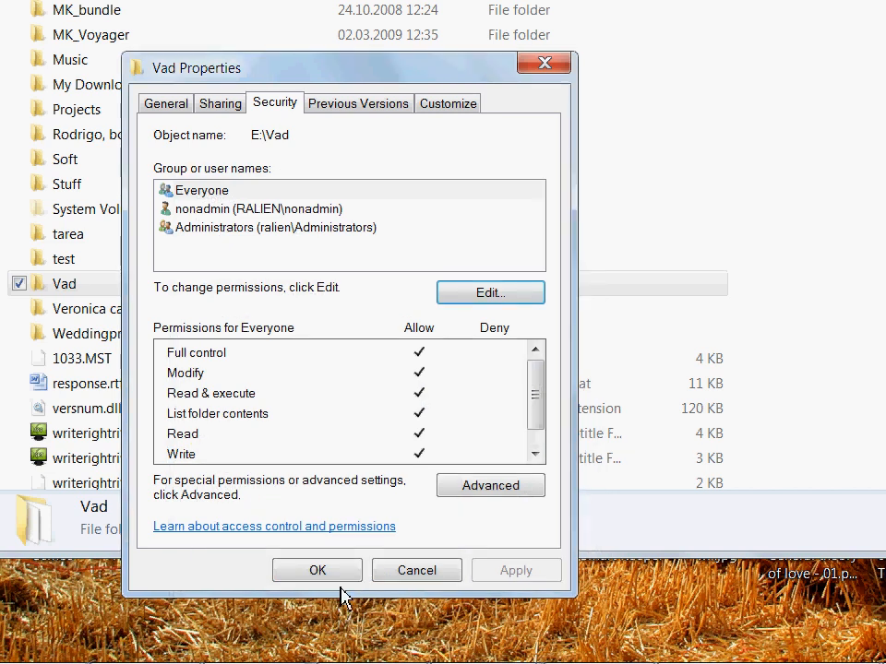
pyautogui.click(317, 569)
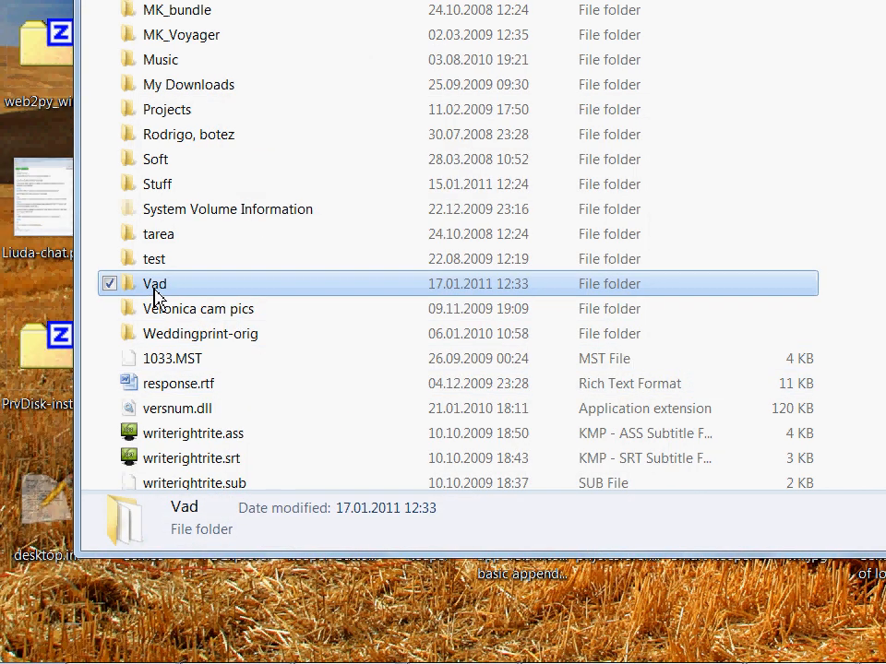
pyautogui.doubleClick(155, 283)
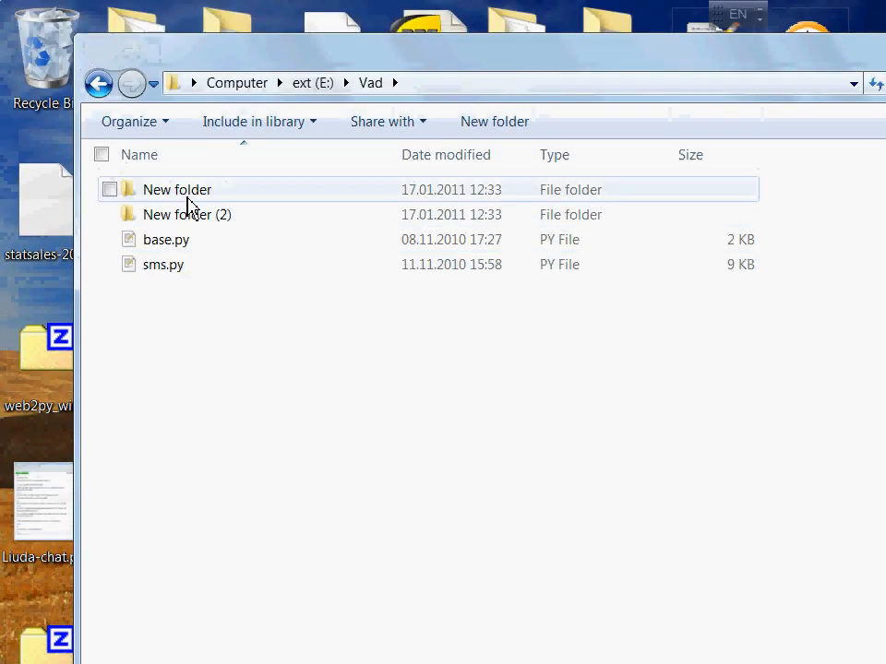
pyautogui.doubleClick(176, 189)
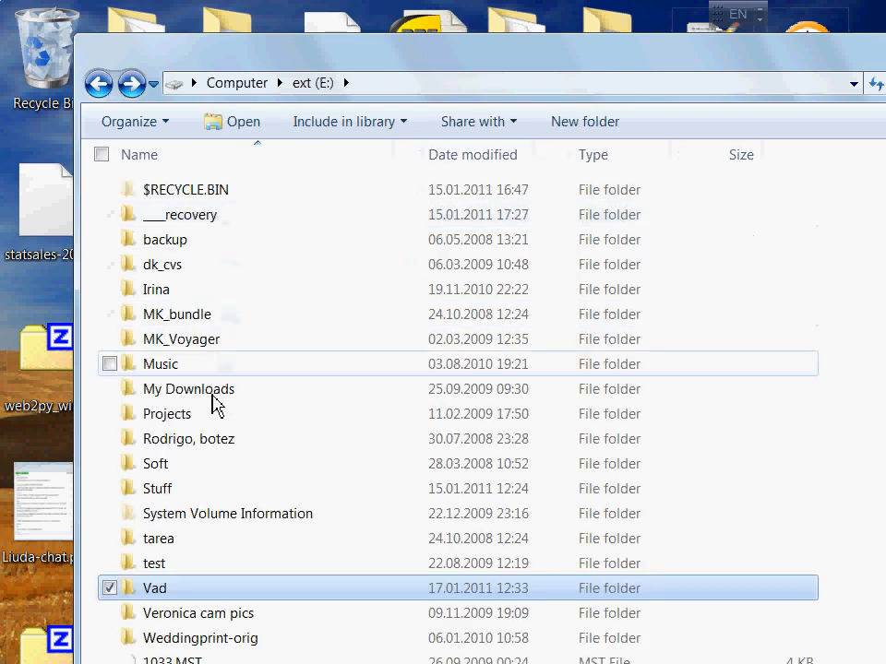
pyautogui.scroll(-3)
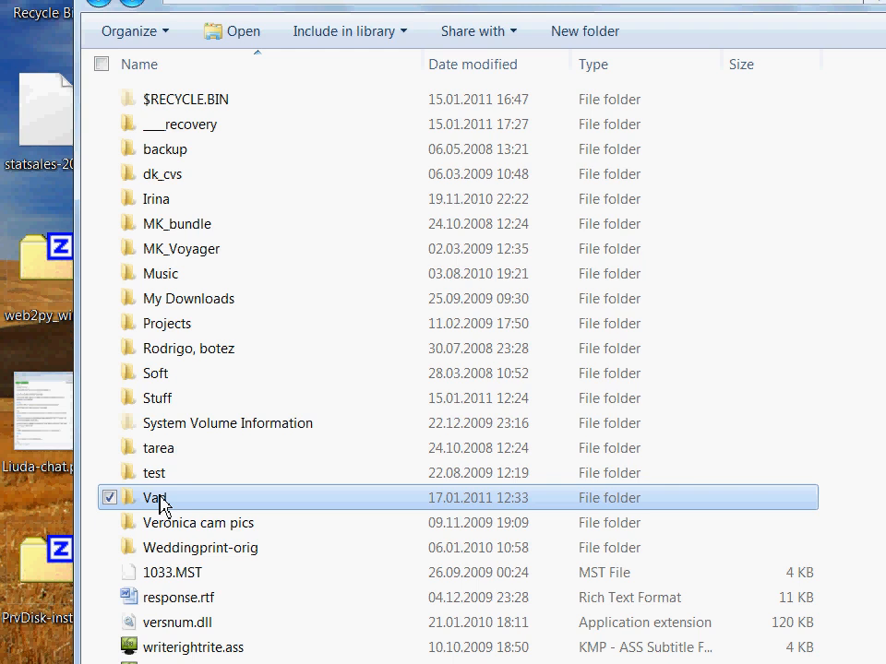